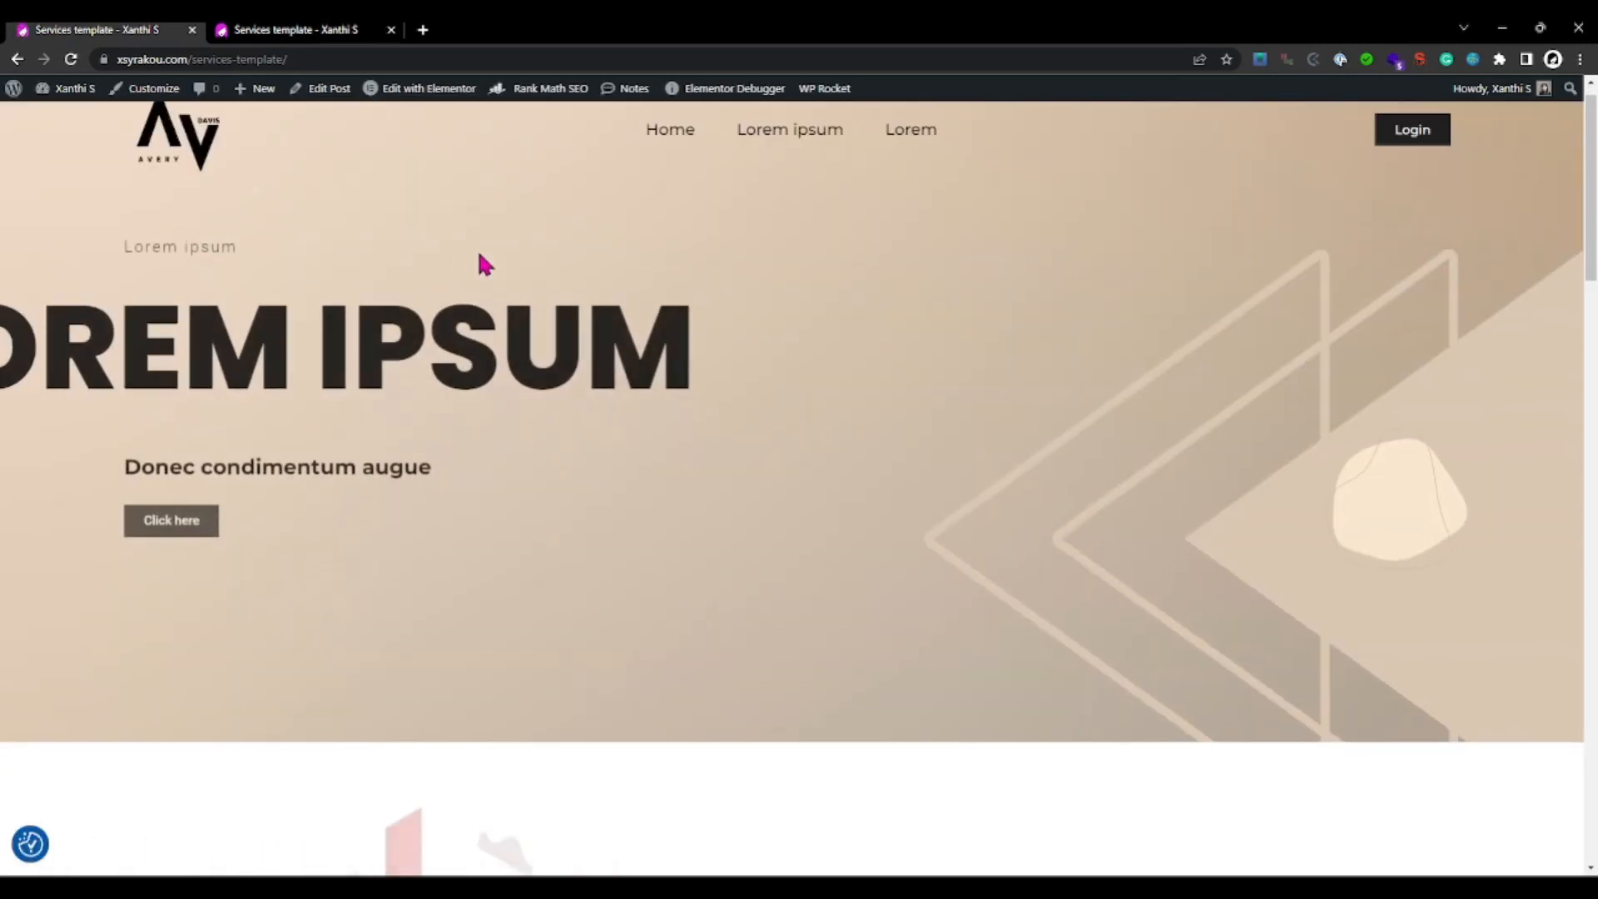
# Step: Look over the live Services page and open it with Edit with Elementor
pyautogui.scroll(-3)
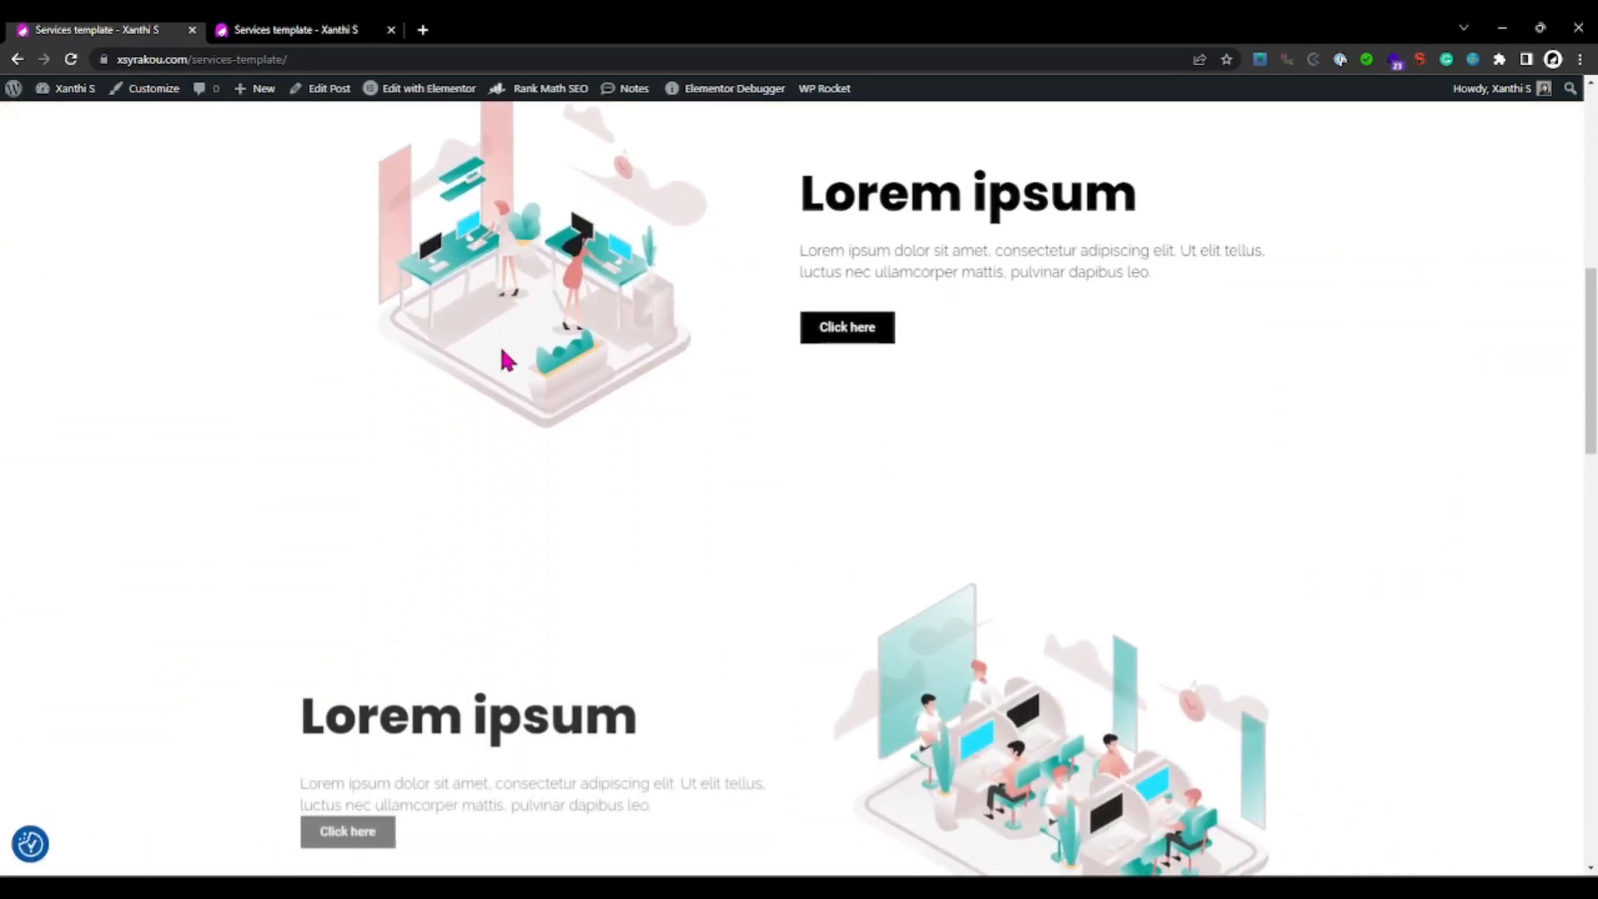
pyautogui.click(428, 89)
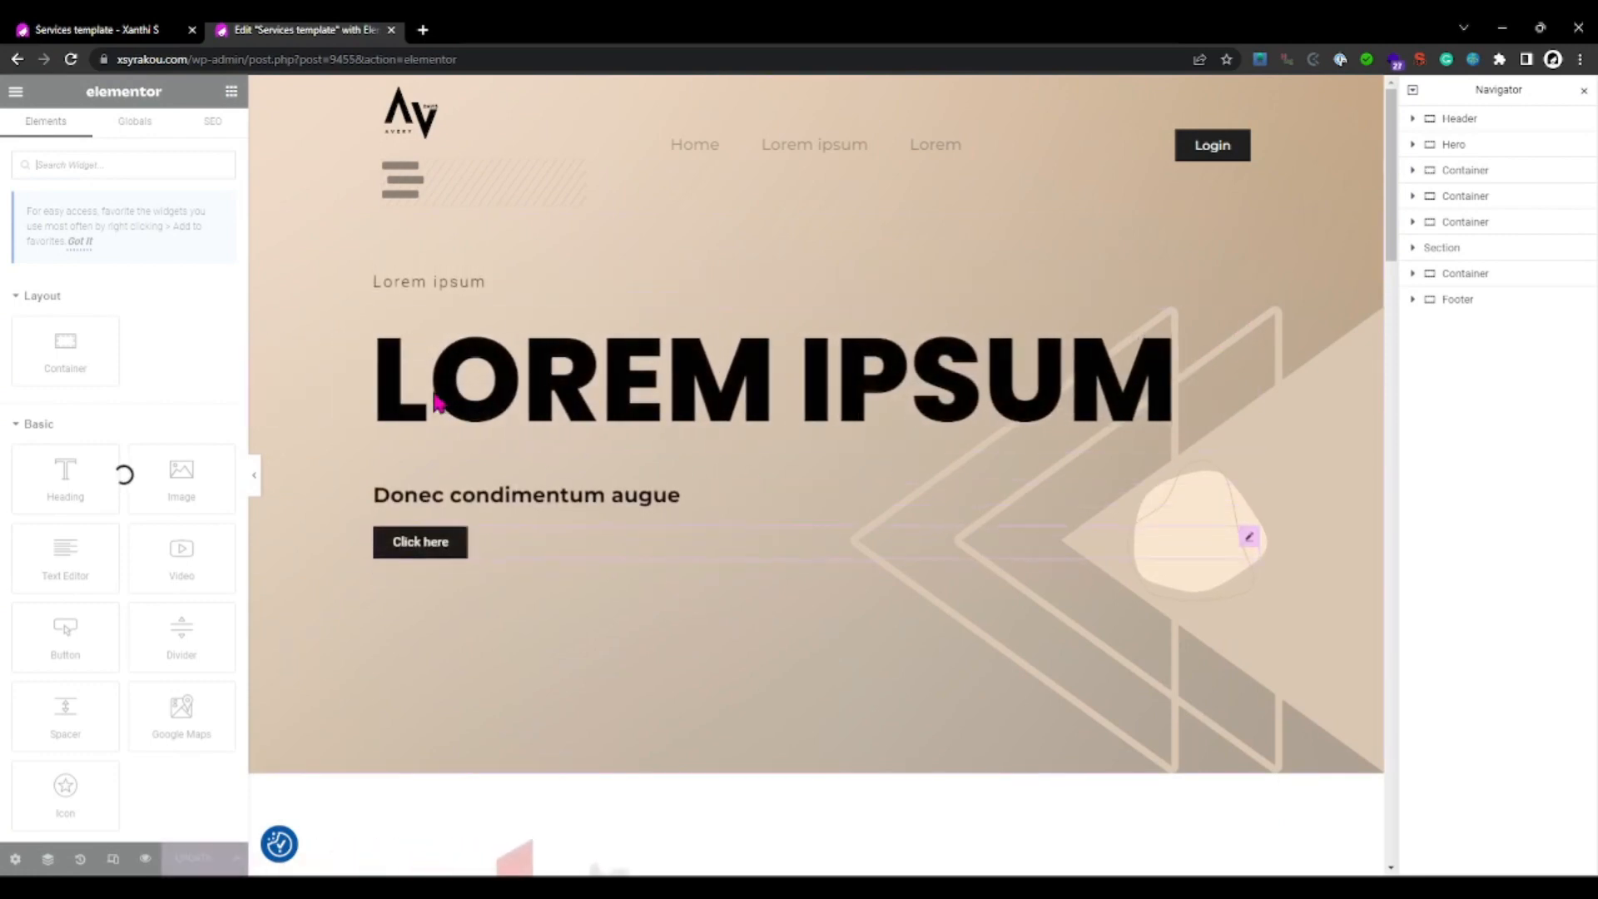
# Step: Select the Lorem ipsum heading beside the office illustration for a fade-in entrance
pyautogui.click(524, 494)
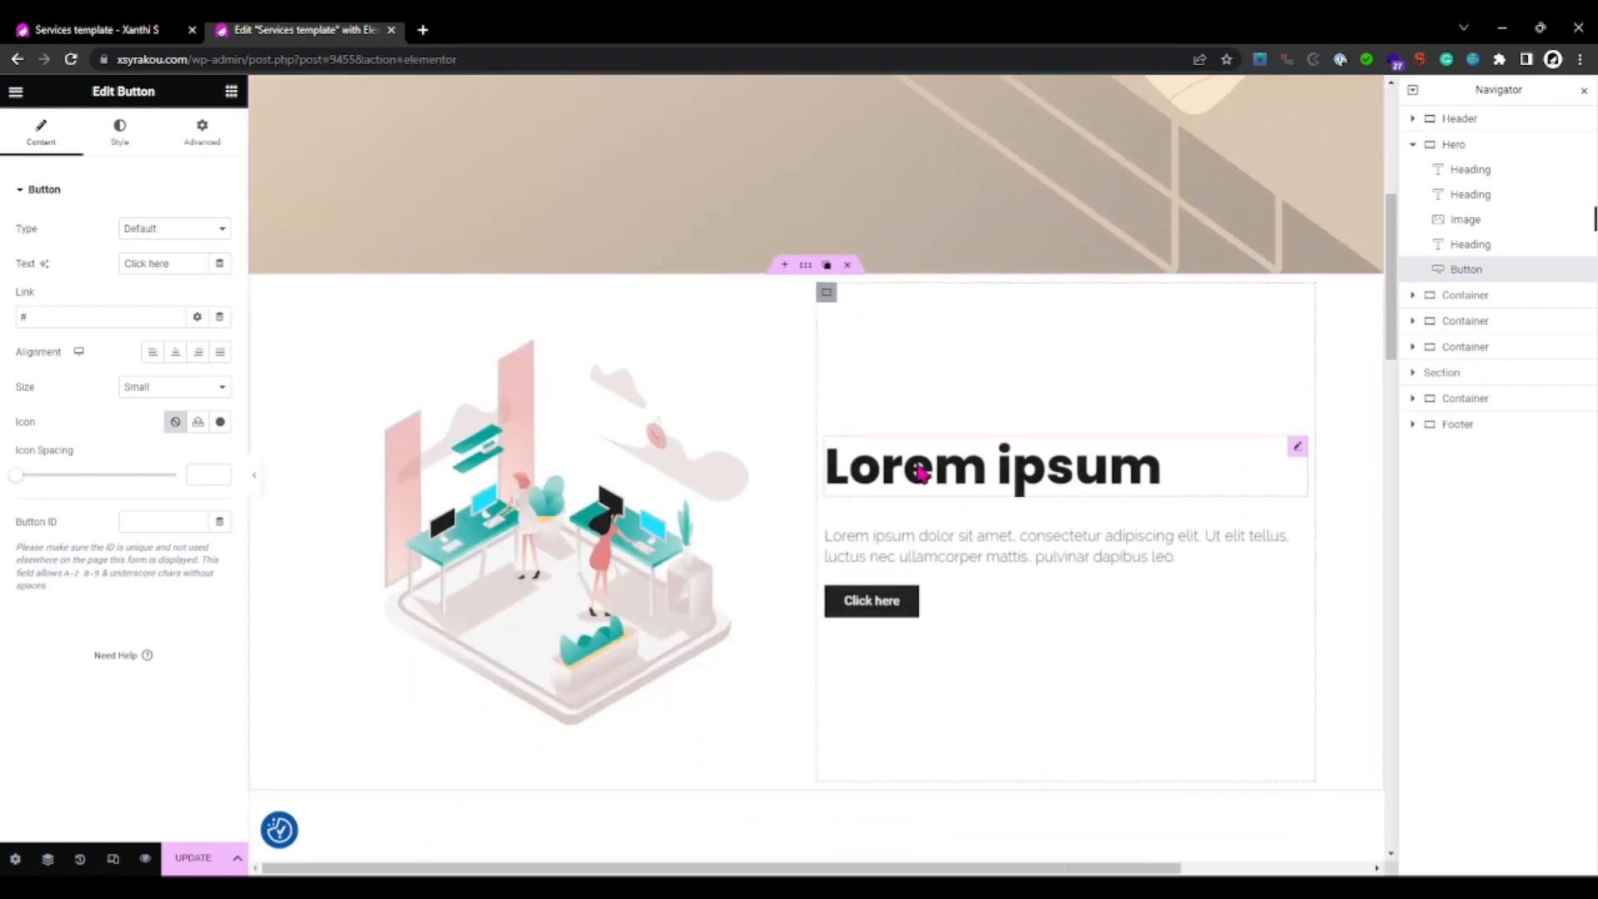
pyautogui.click(1420, 346)
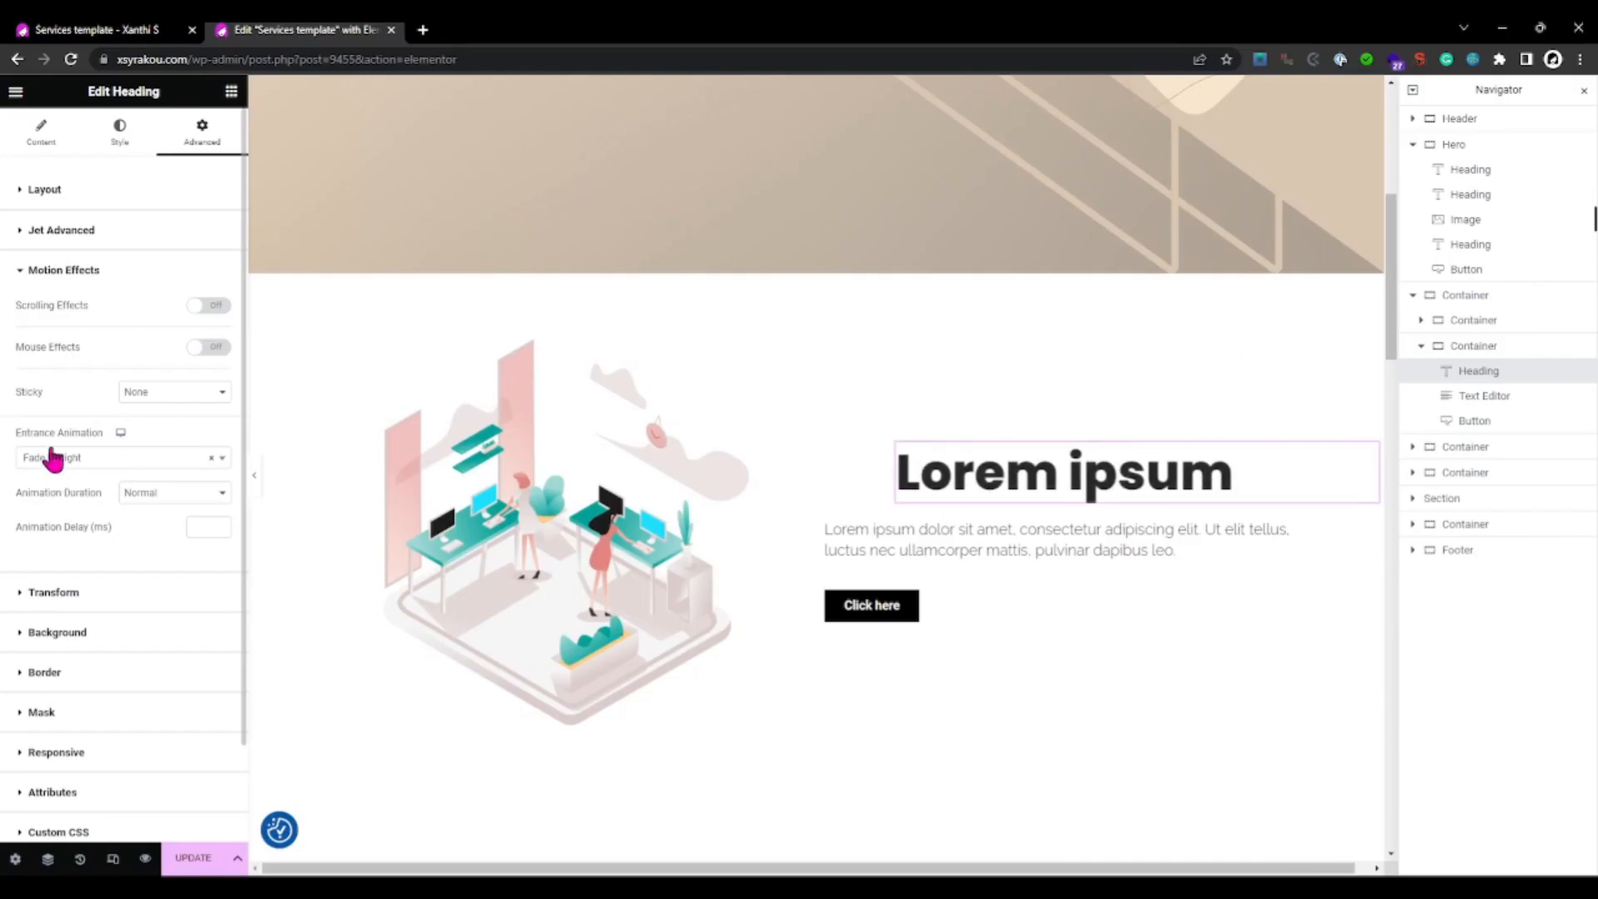
# Step: Preview Zoom, Slide In Right, Pulse and Rotate In Down entrances, then choose Fade In Left
pyautogui.click(111, 456)
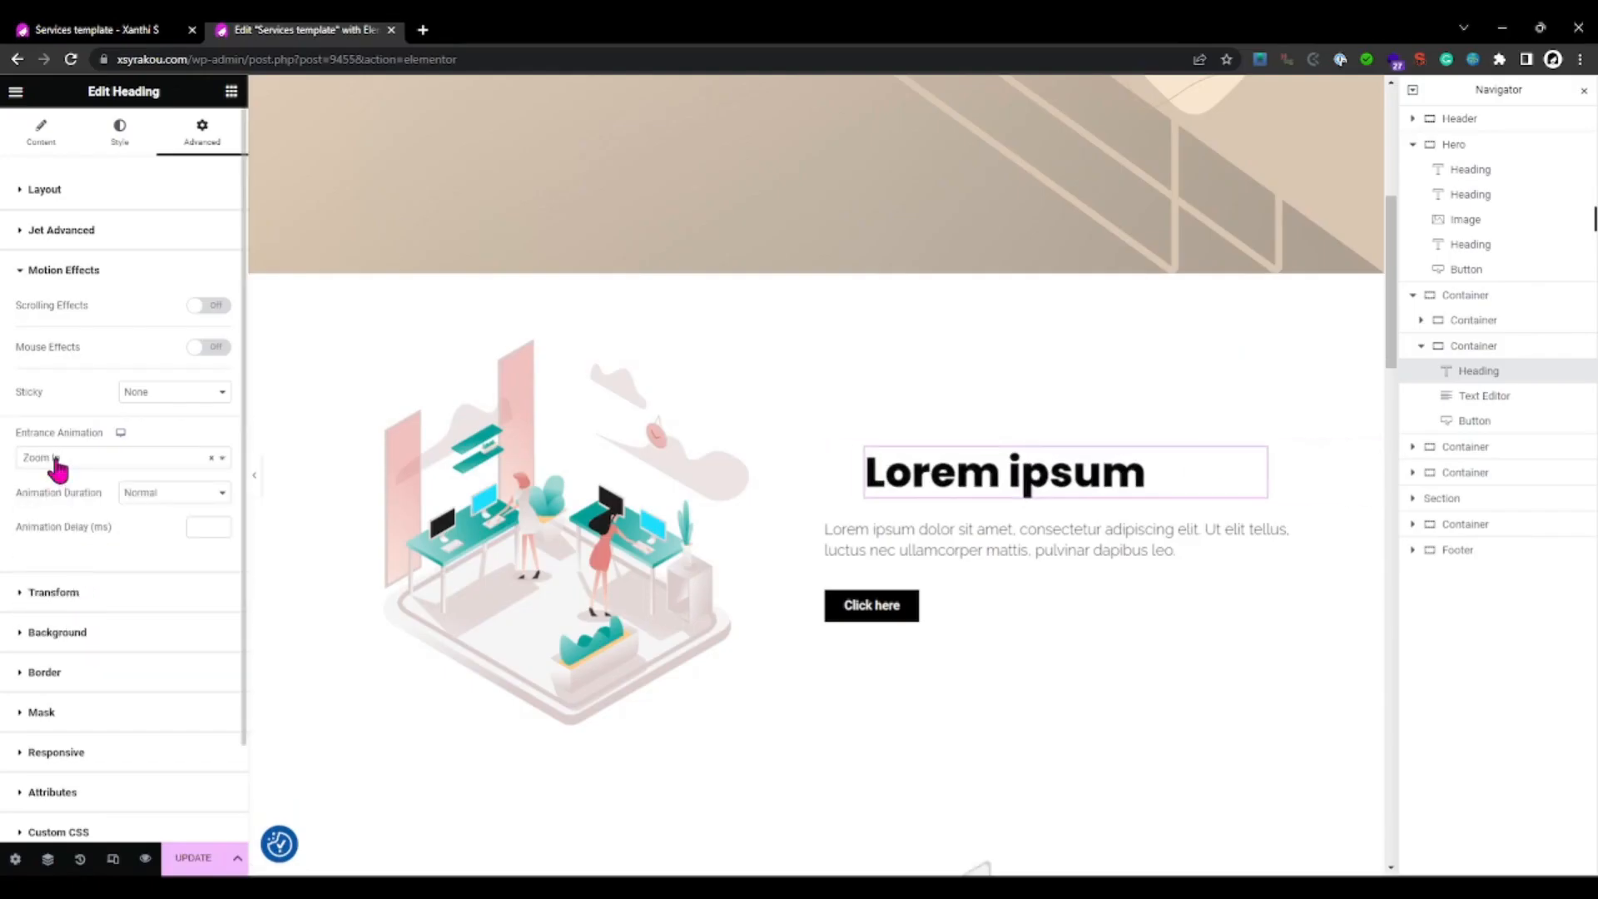
pyautogui.click(112, 456)
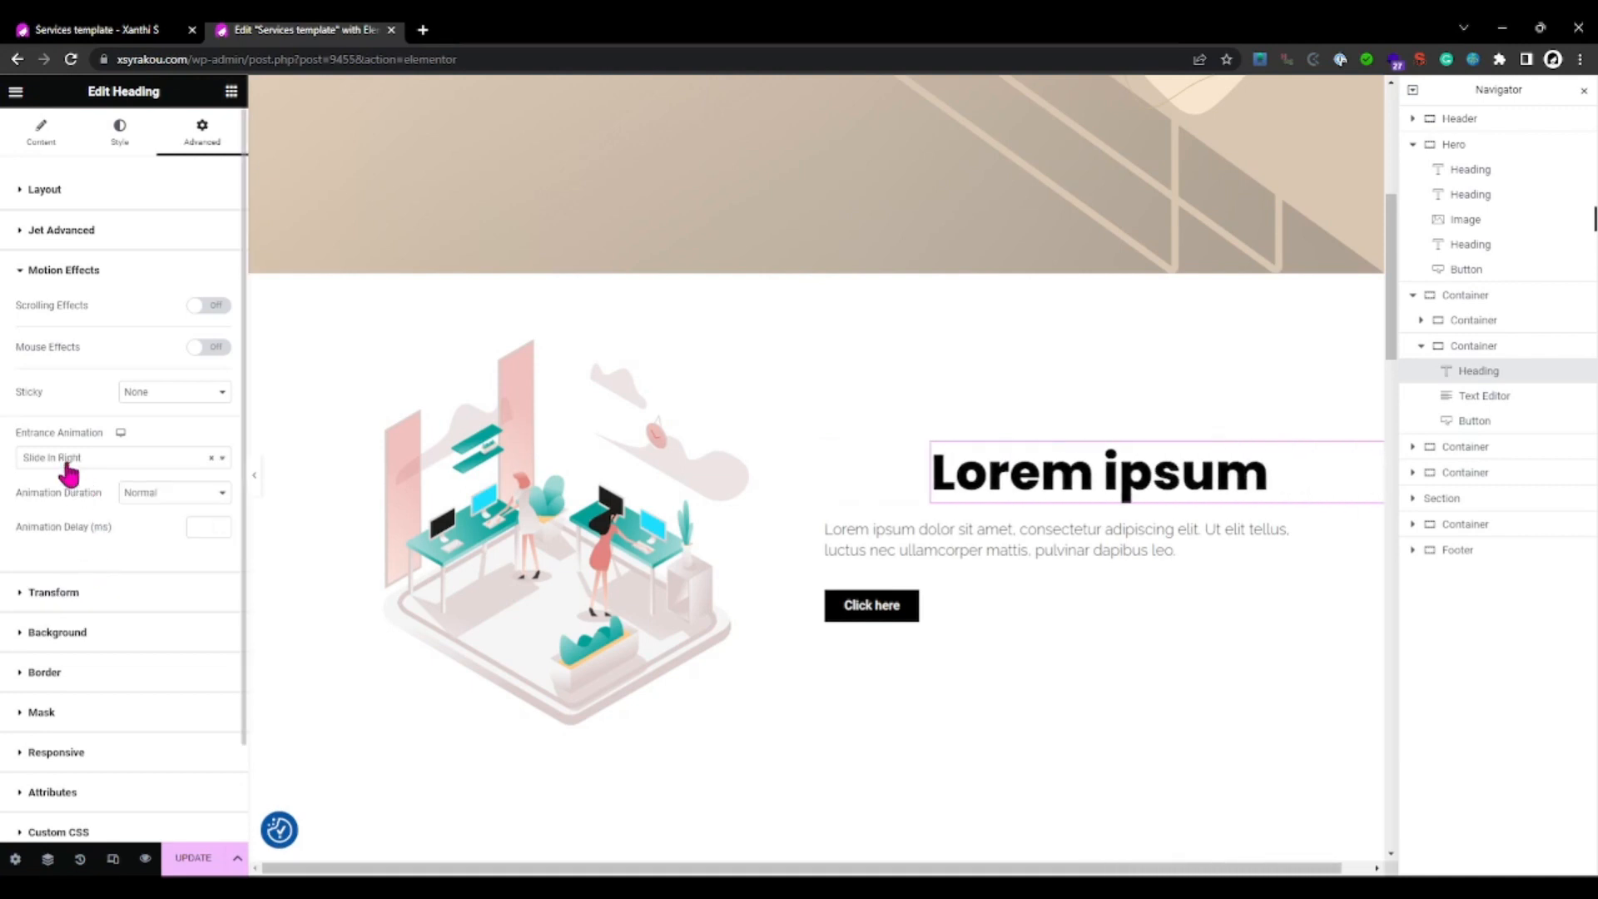
pyautogui.click(101, 456)
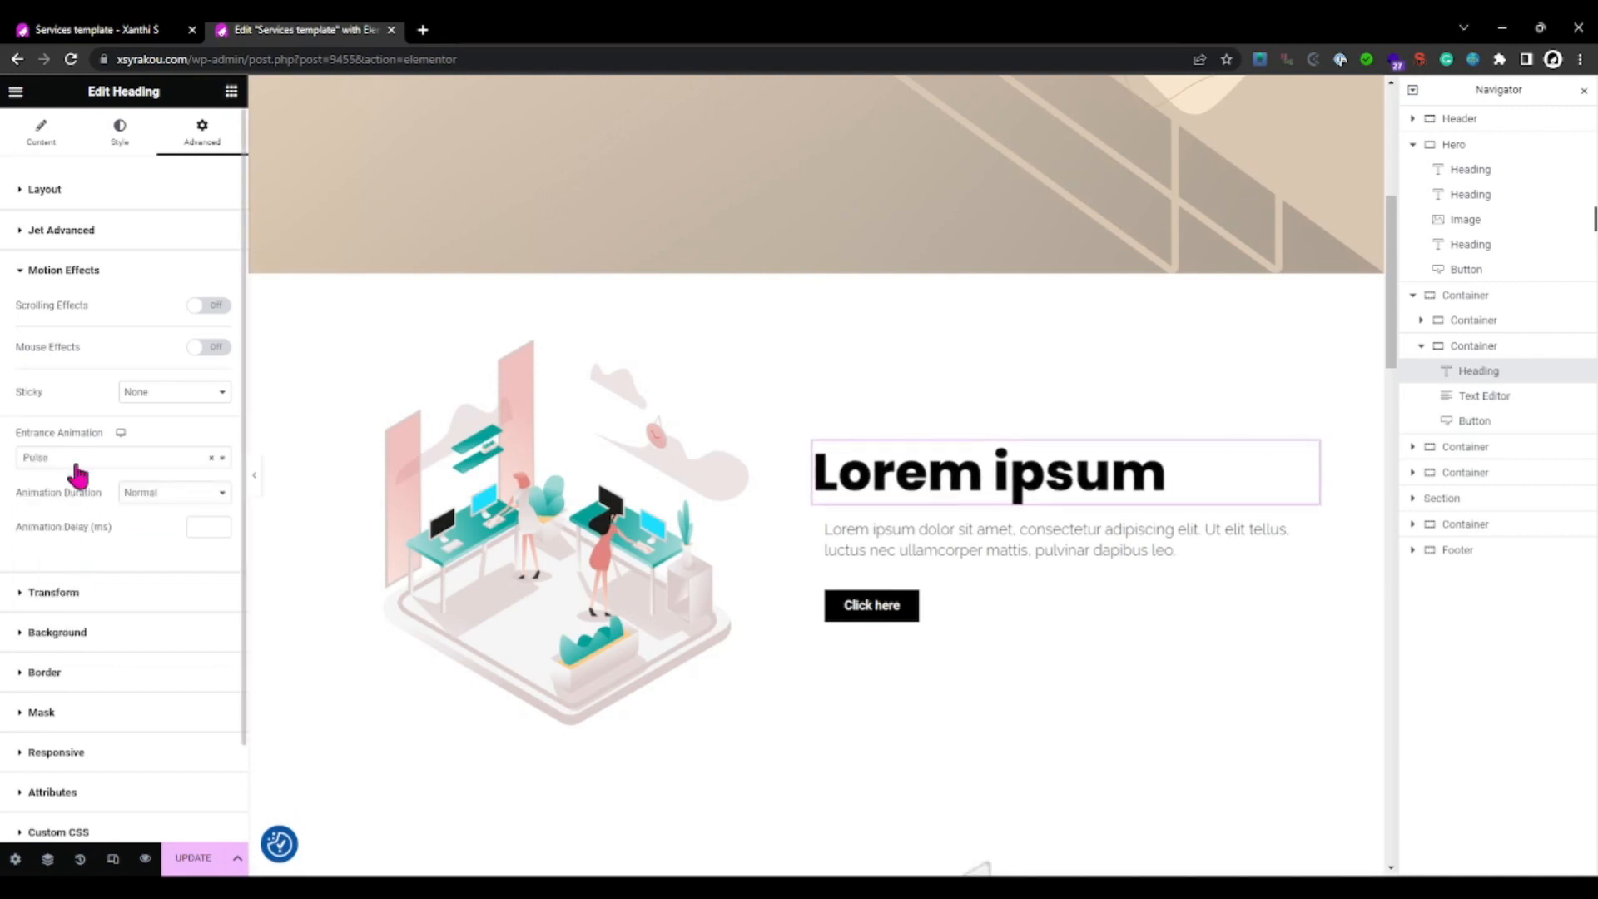
pyautogui.click(120, 456)
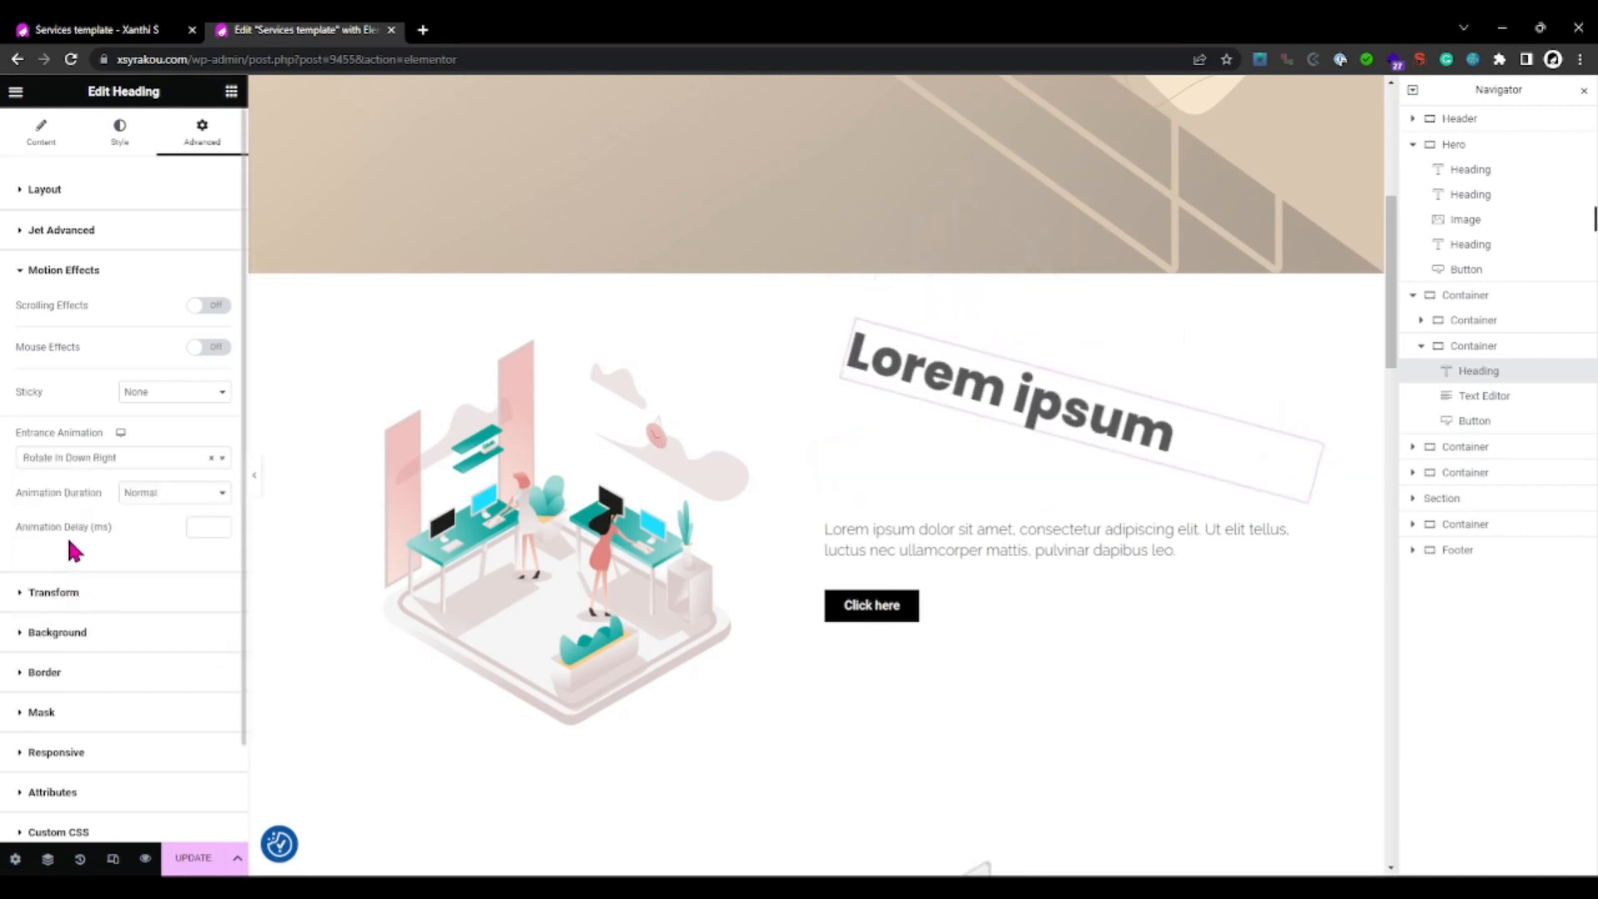
pyautogui.click(112, 456)
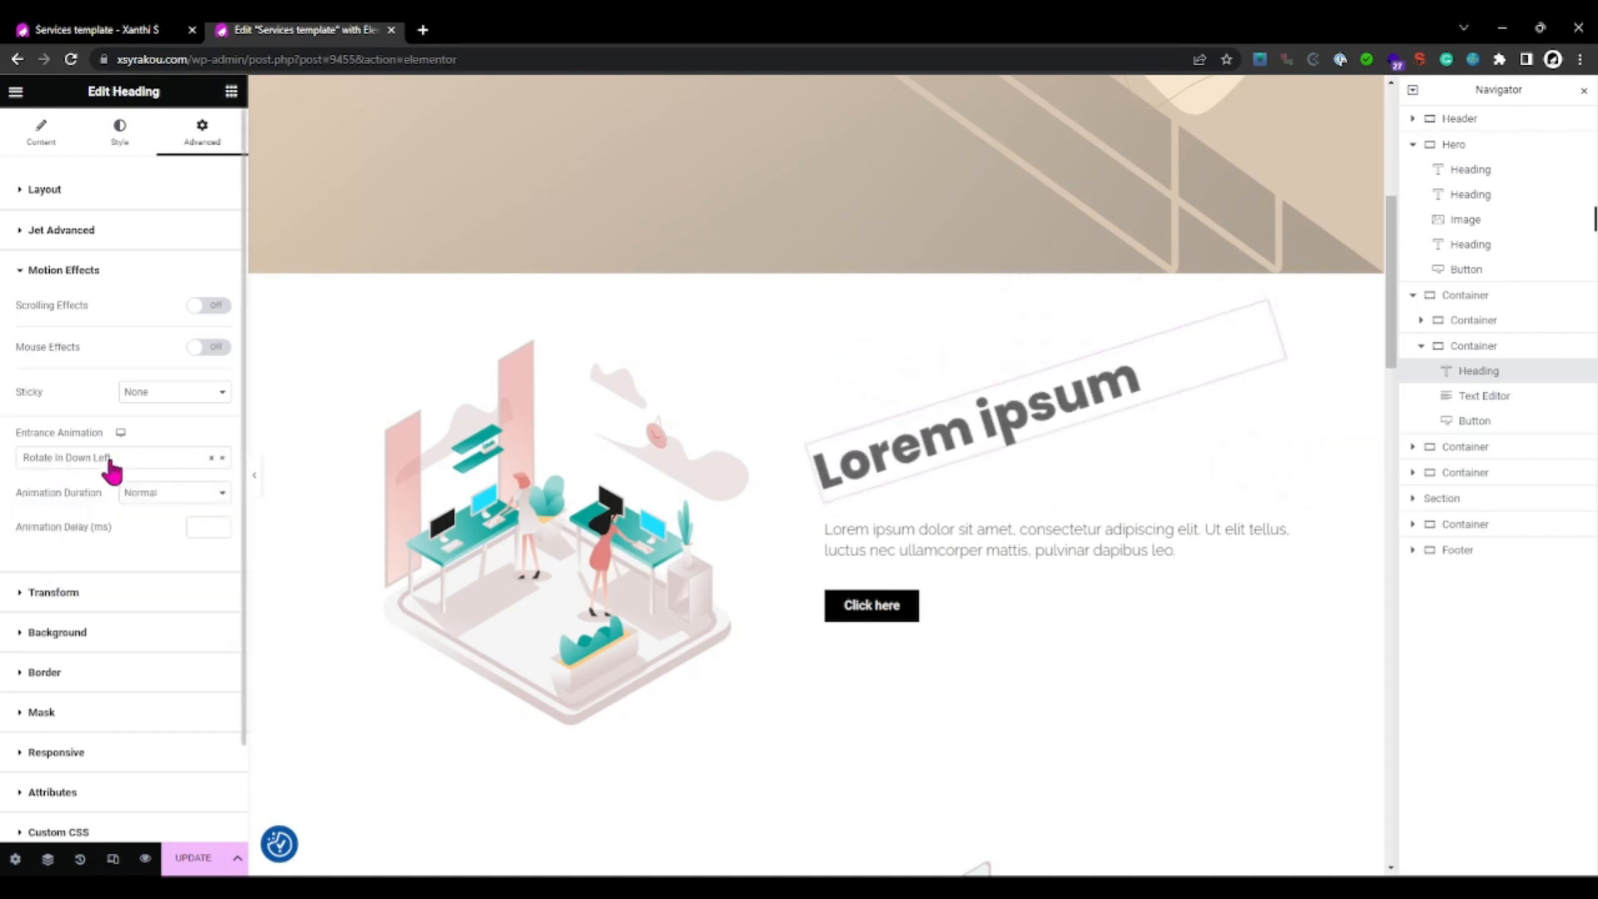
pyautogui.click(115, 458)
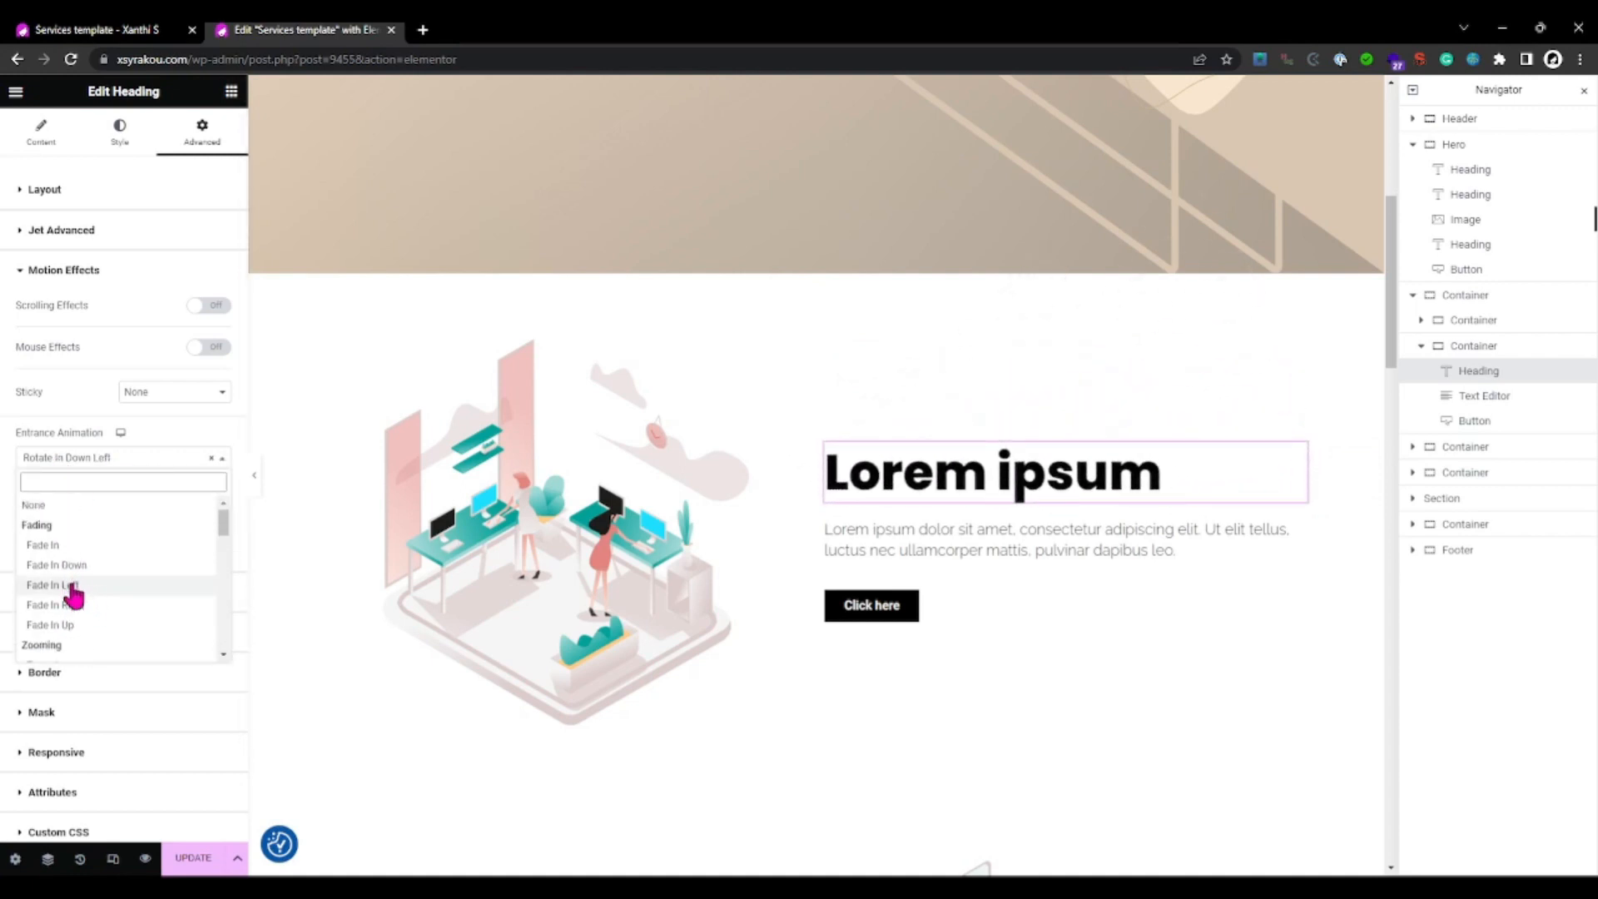
pyautogui.click(51, 584)
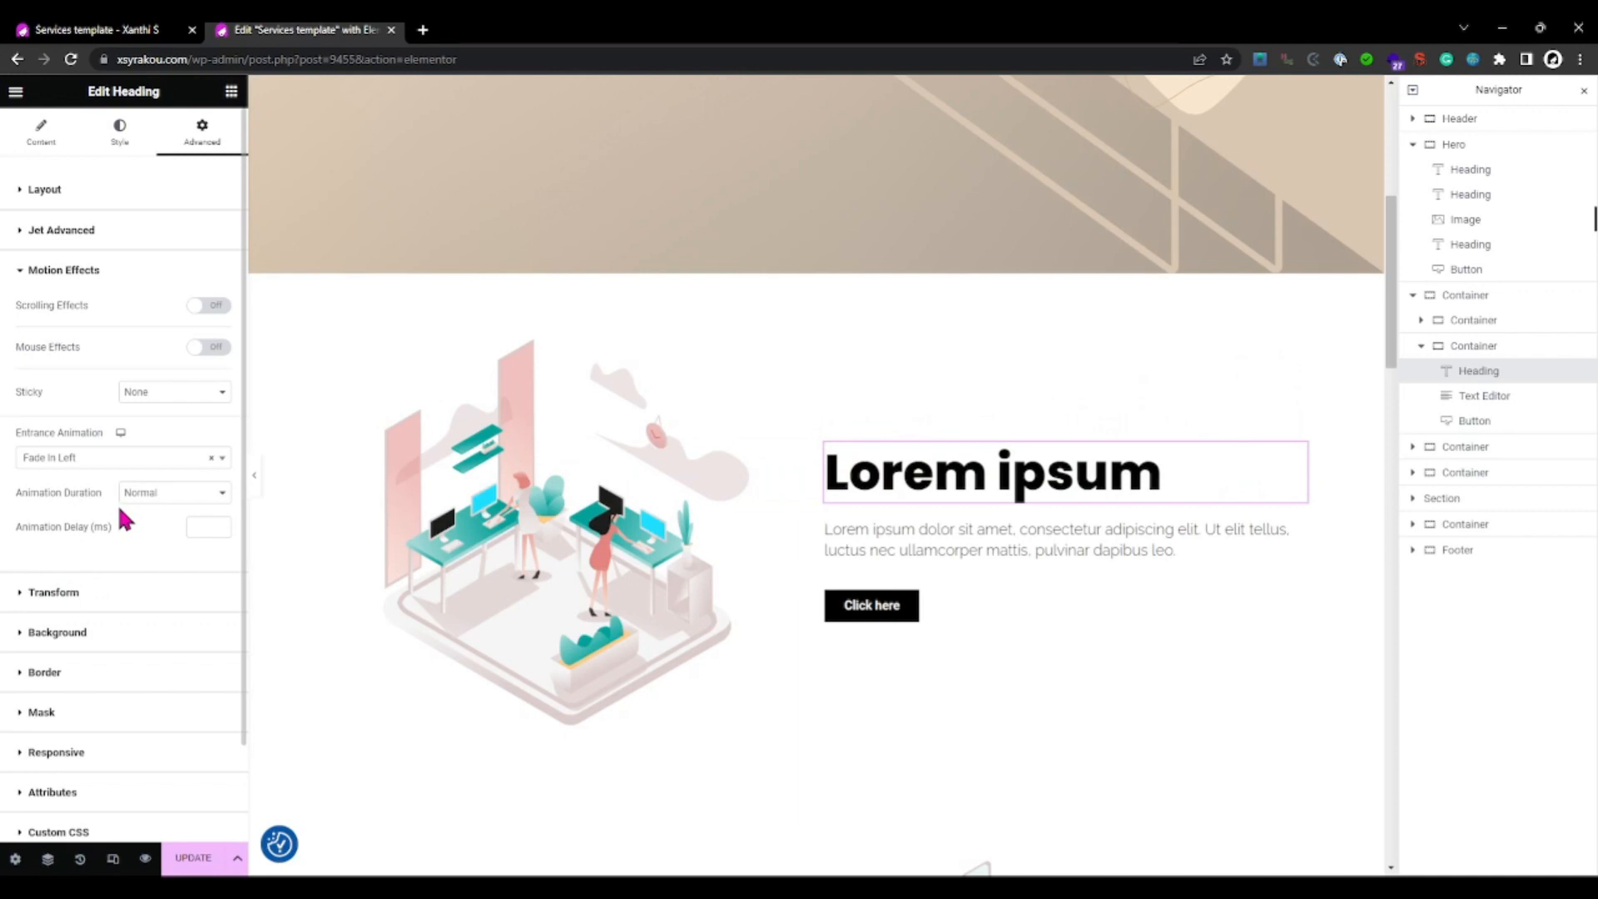
# Step: Switch the heading to Fade In Right with fast duration and a 1000 ms delay
pyautogui.click(117, 456)
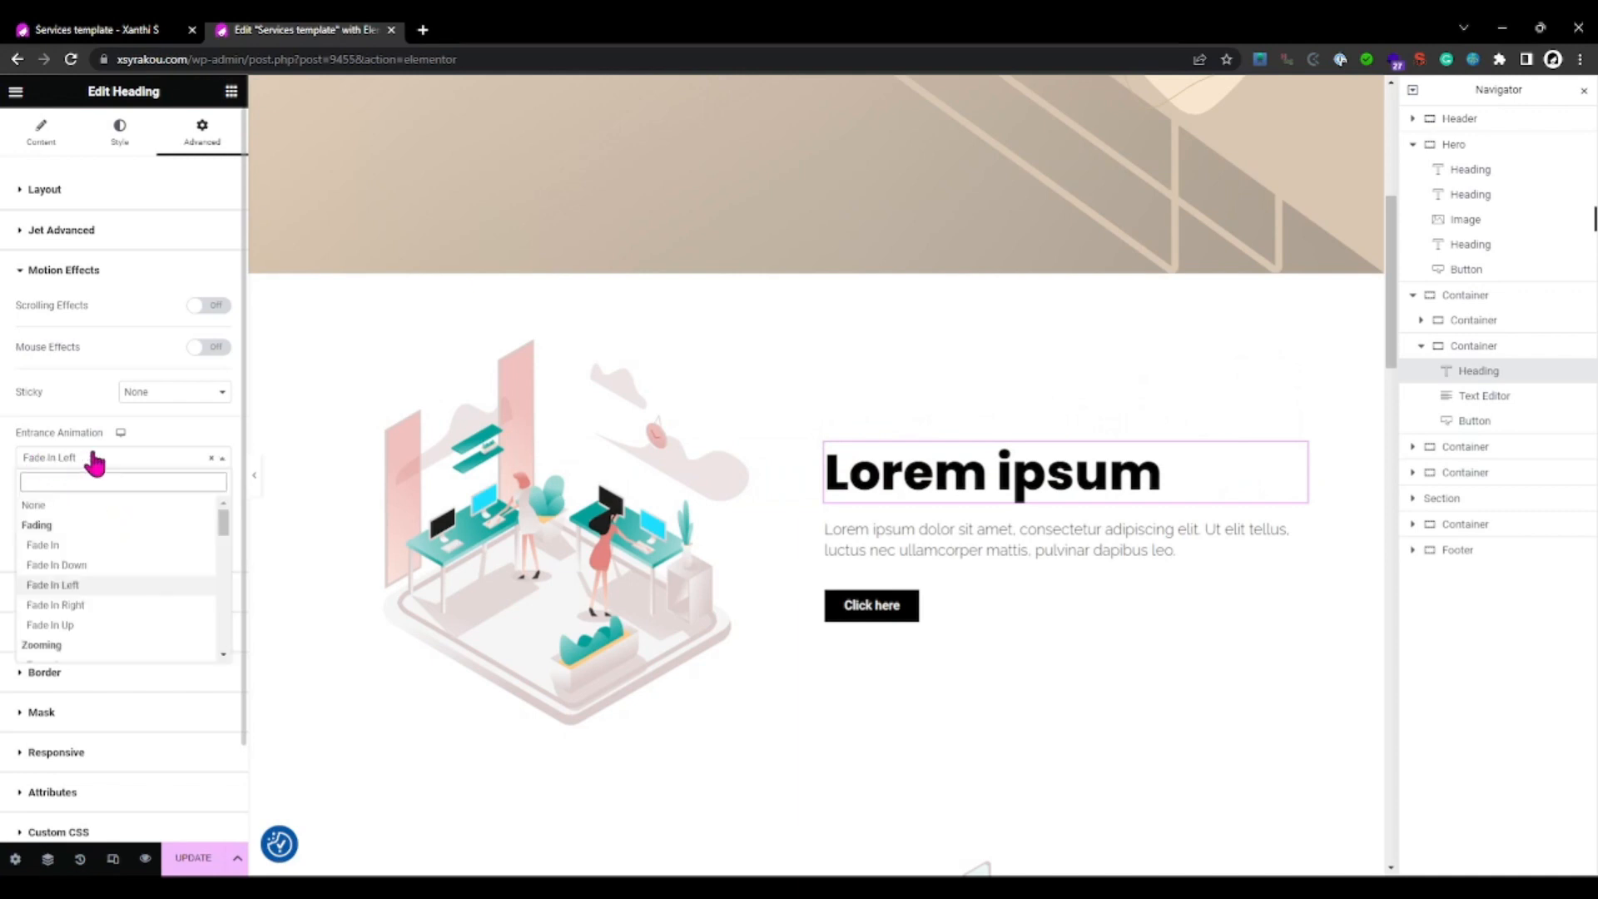
pyautogui.click(55, 604)
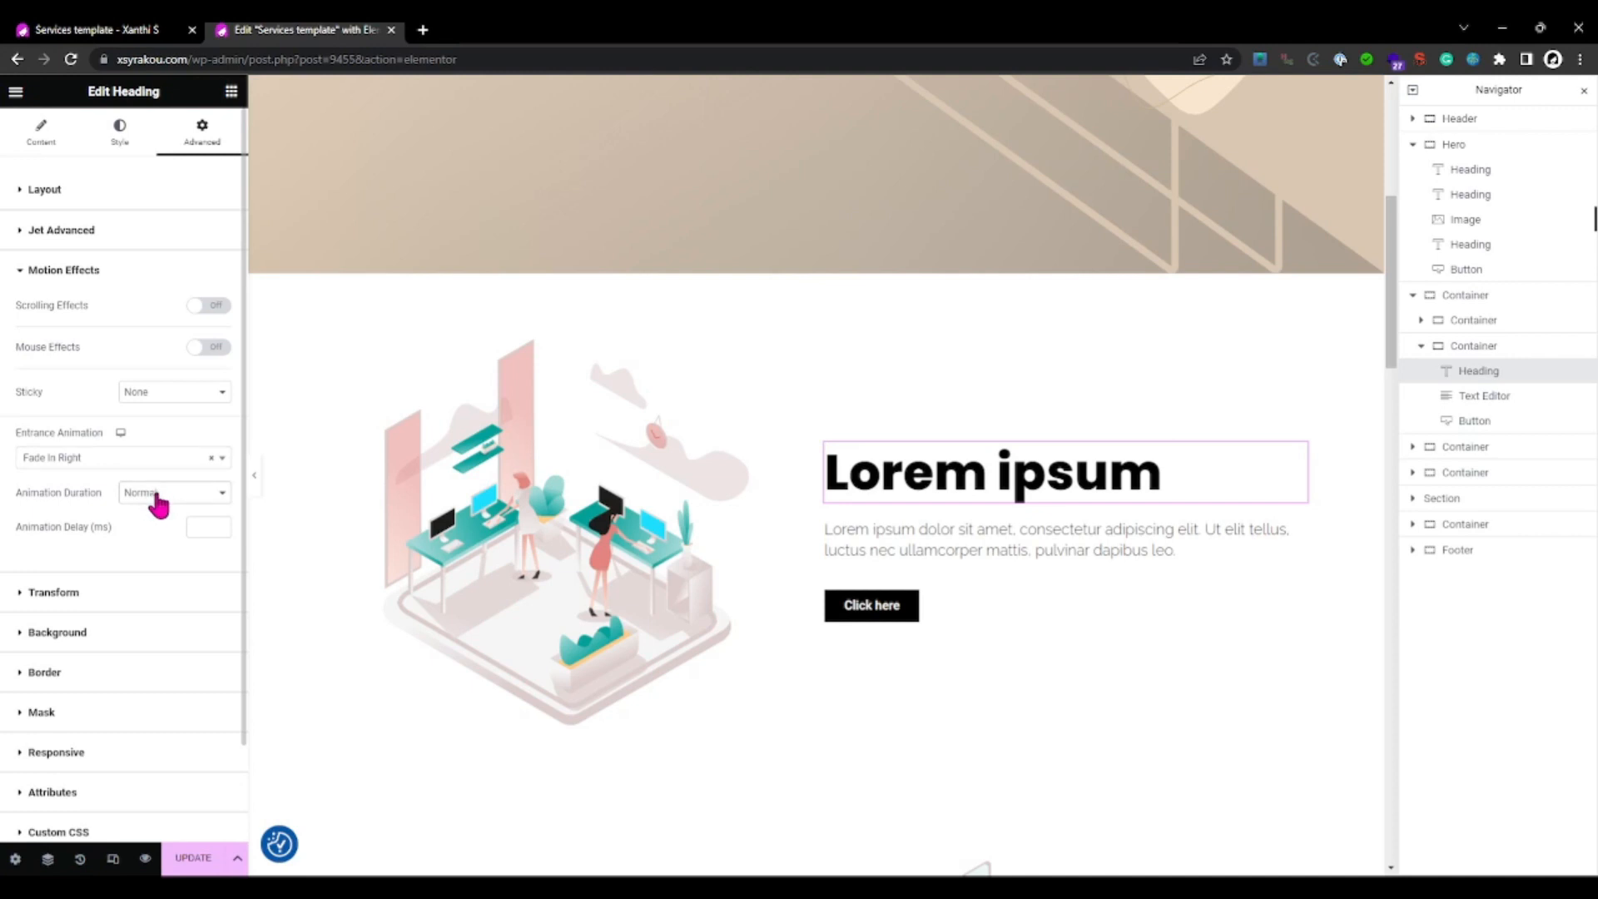
pyautogui.click(173, 493)
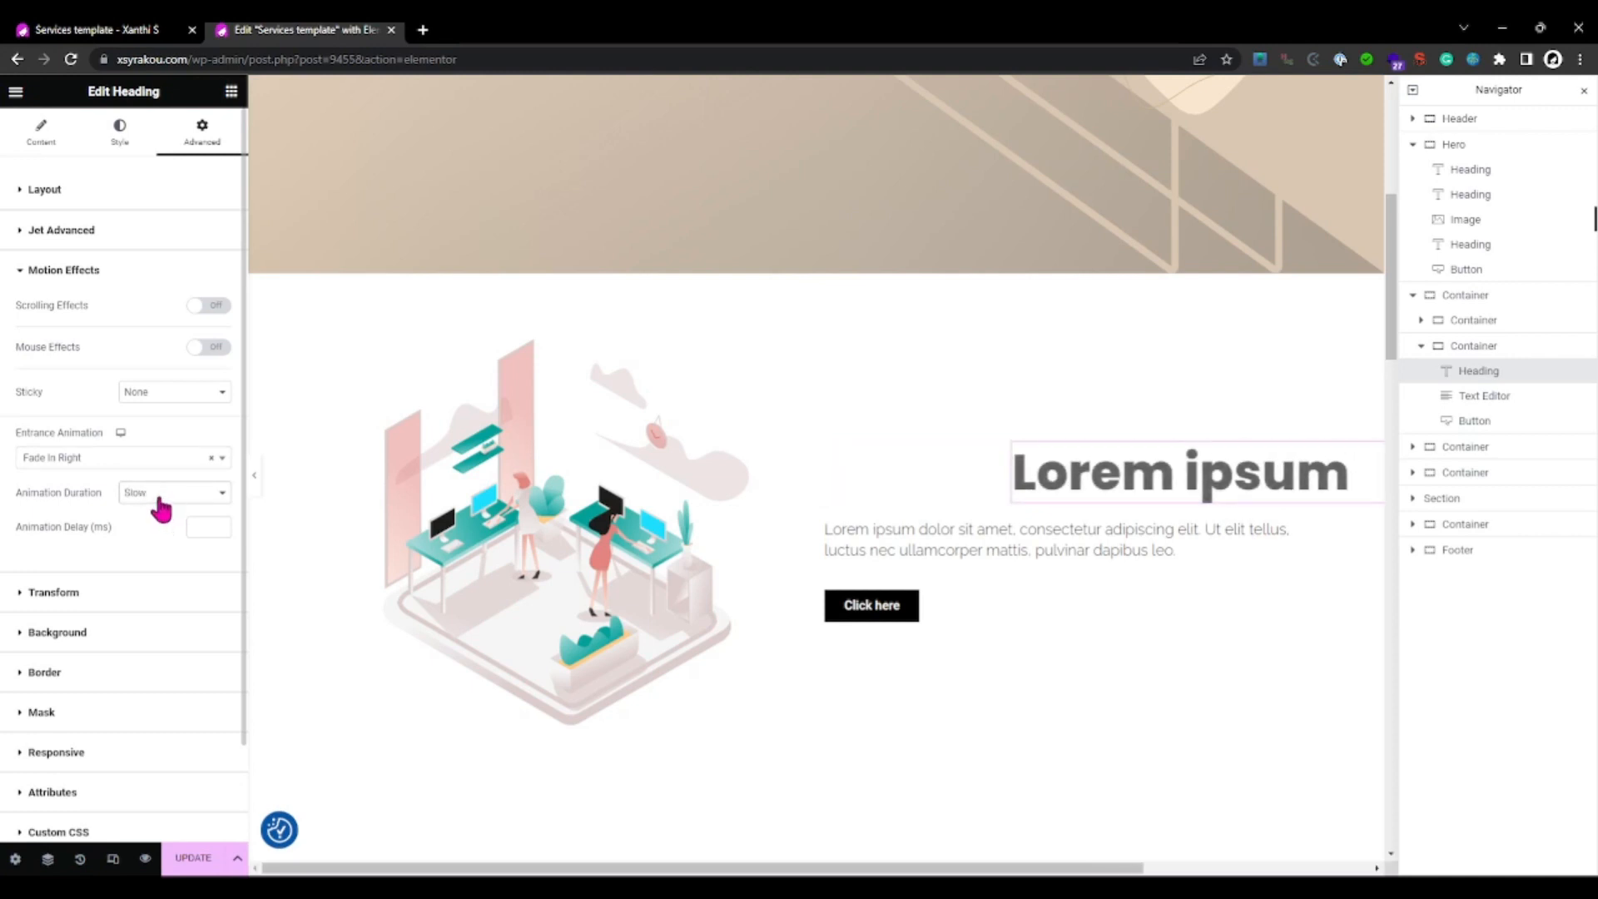
pyautogui.click(173, 493)
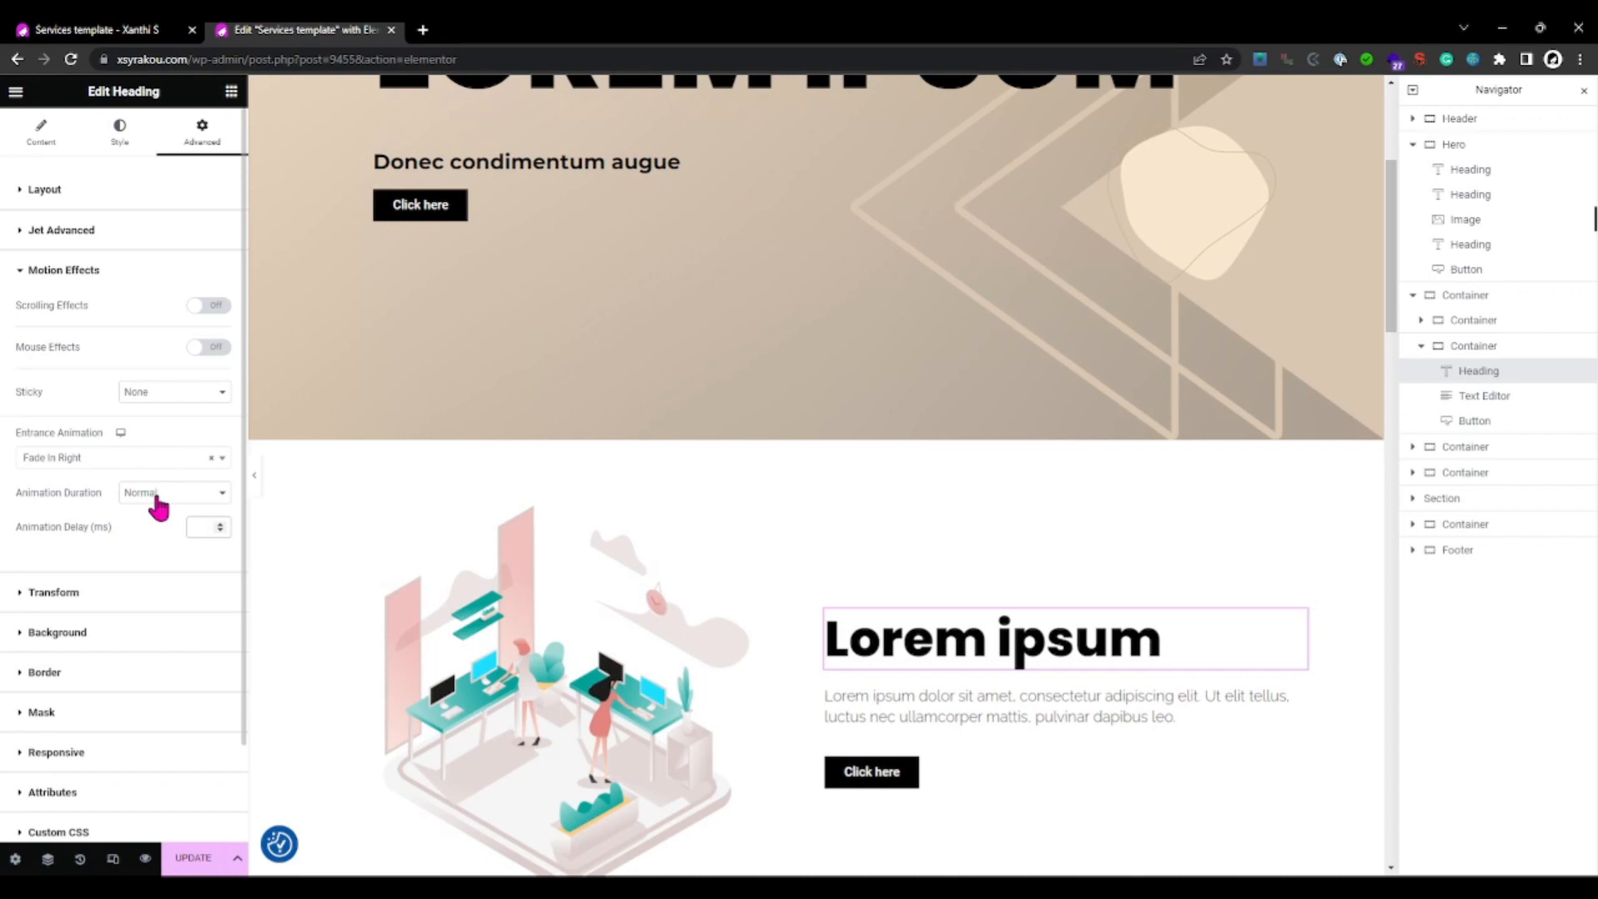
pyautogui.click(173, 493)
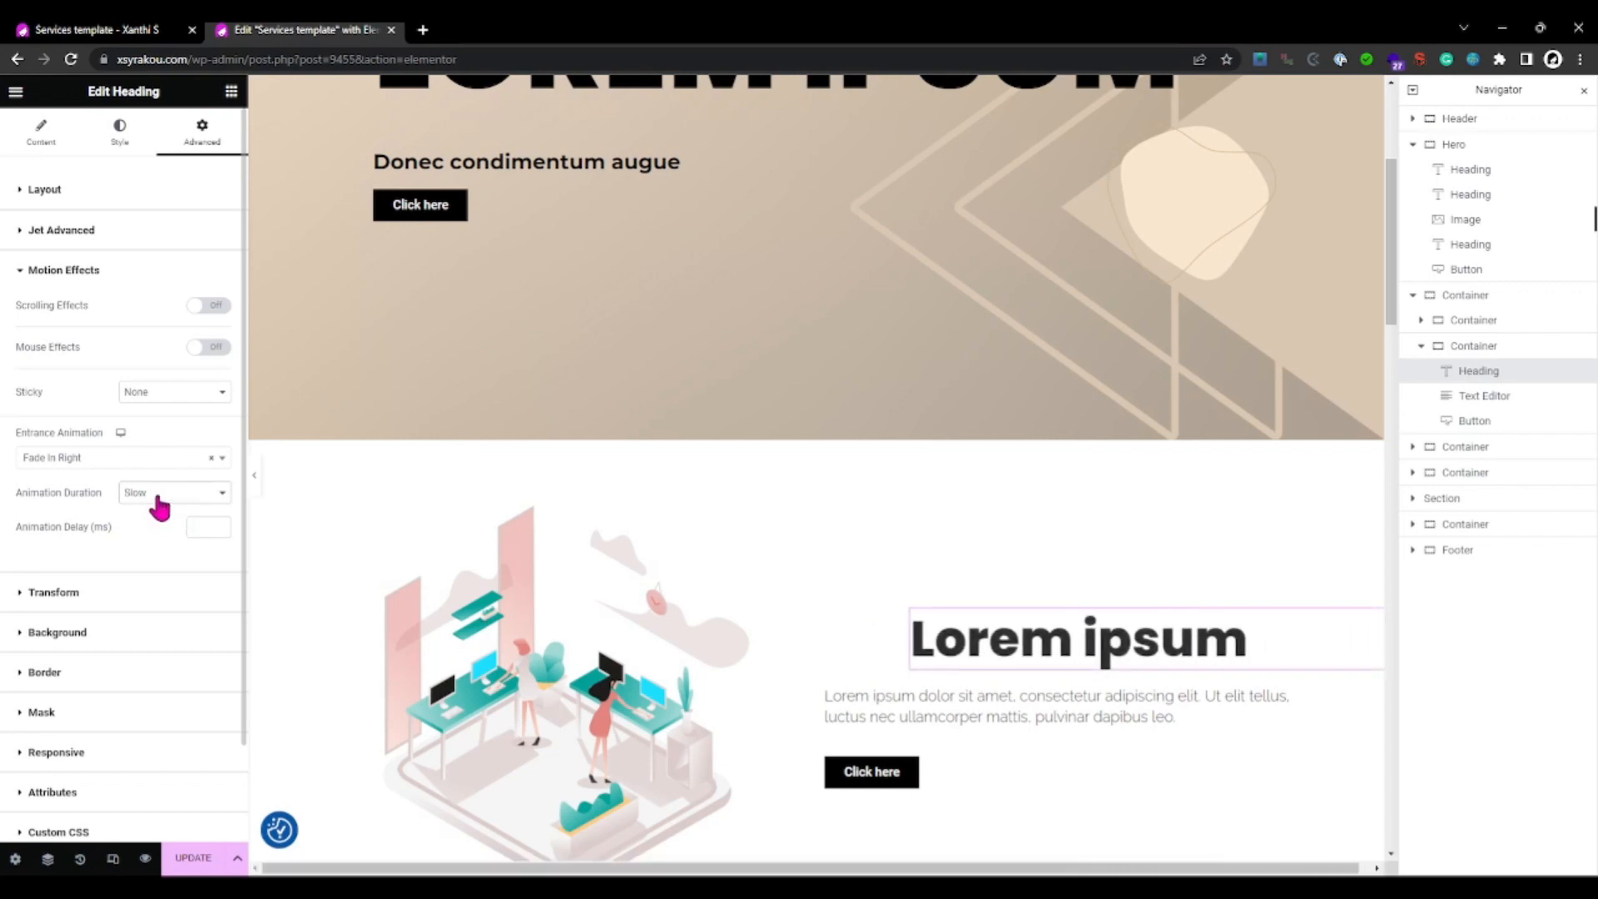
pyautogui.click(173, 493)
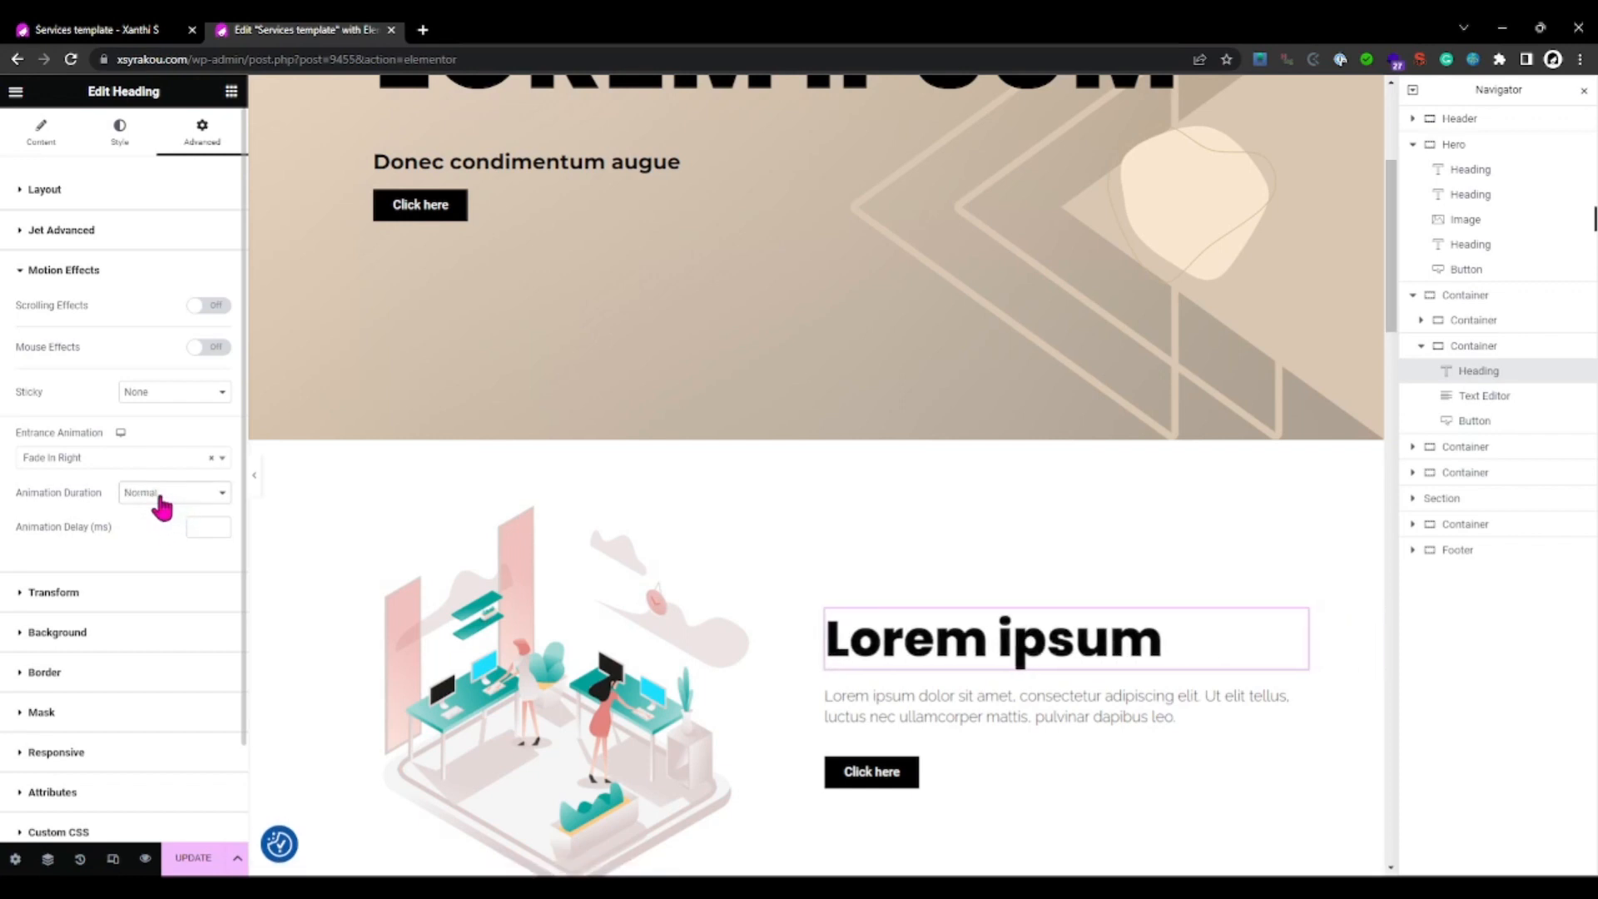
pyautogui.click(173, 493)
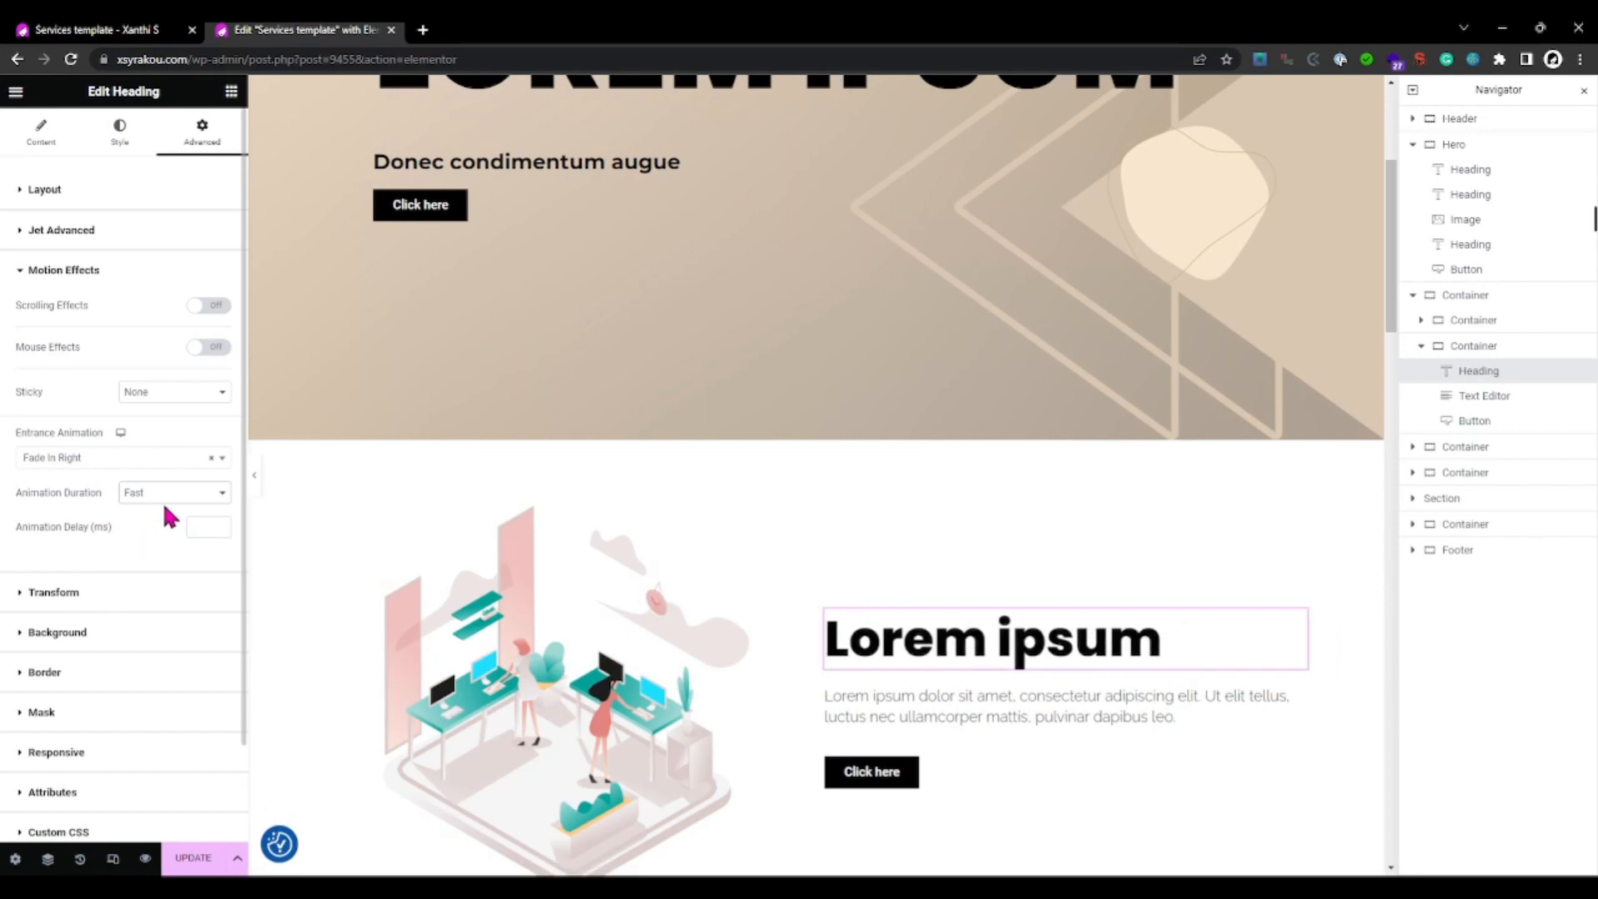
pyautogui.click(171, 493)
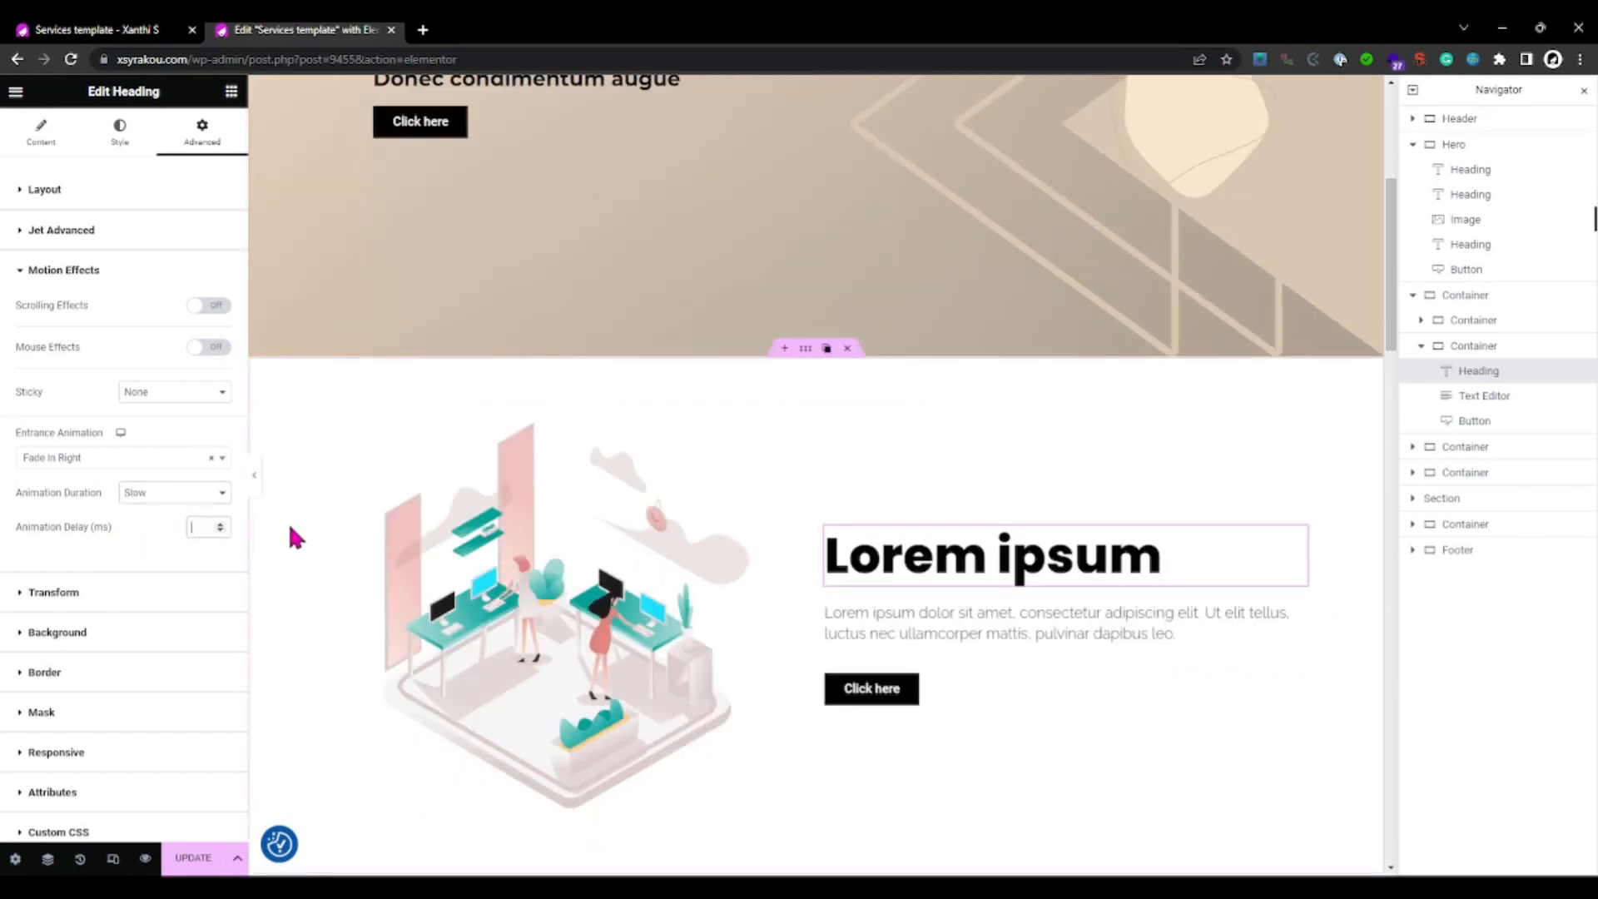
# Step: Check the heading animation on the live page and scroll to the dark band below
pyautogui.click(500, 29)
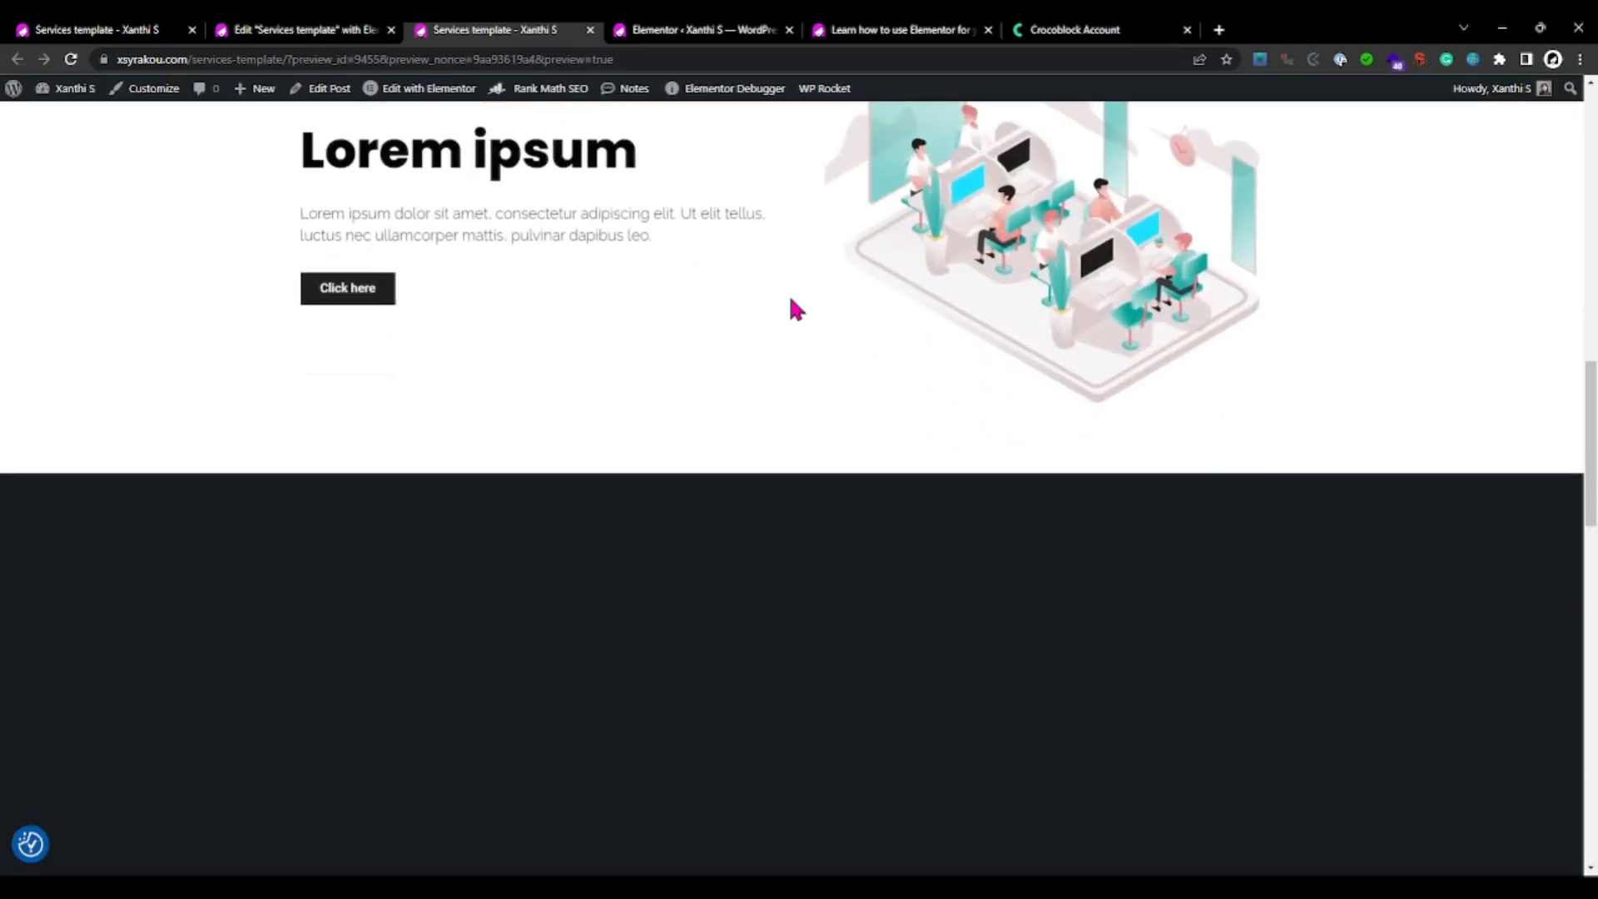
pyautogui.scroll(-3)
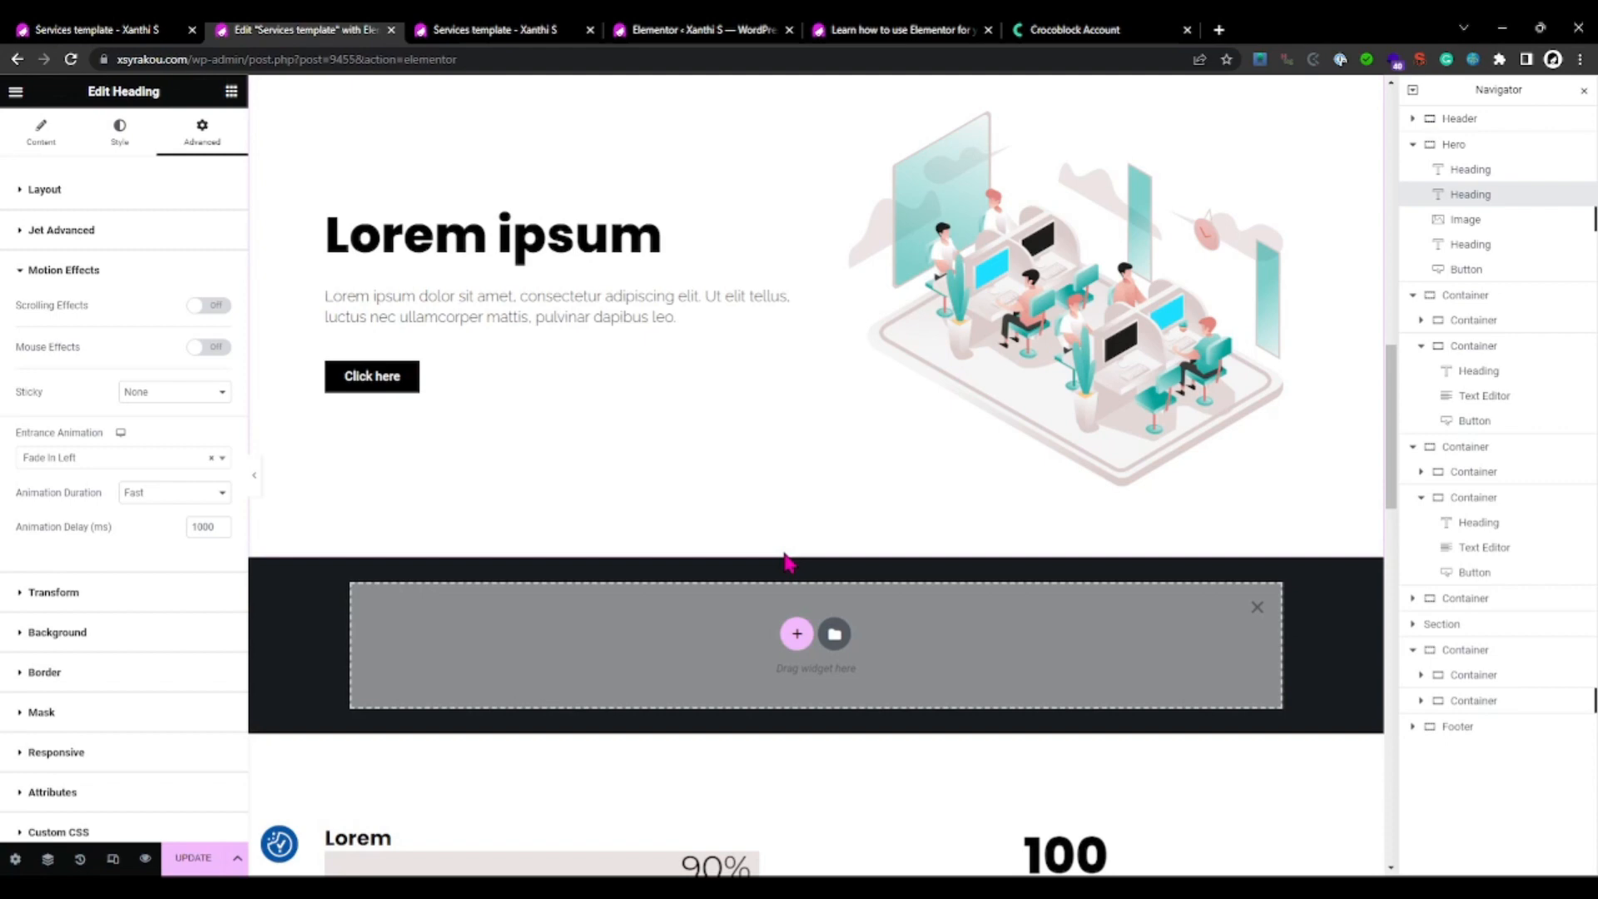
# Step: Add inner containers to the dark band and colour them blue, green and magenta
pyautogui.click(815, 606)
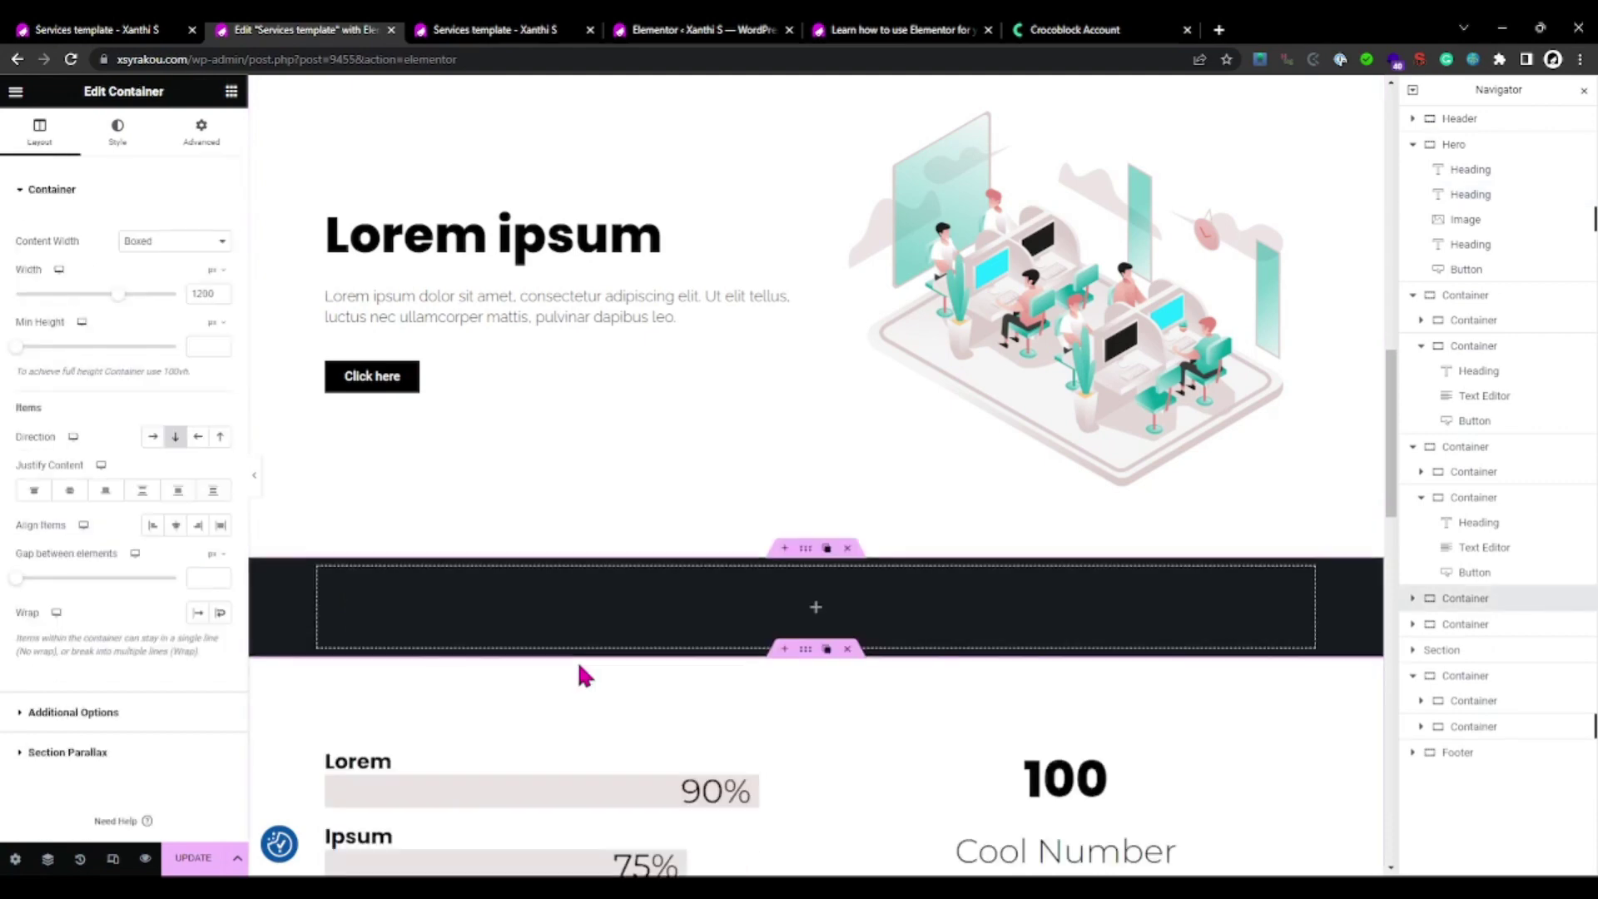
pyautogui.rightClick(816, 606)
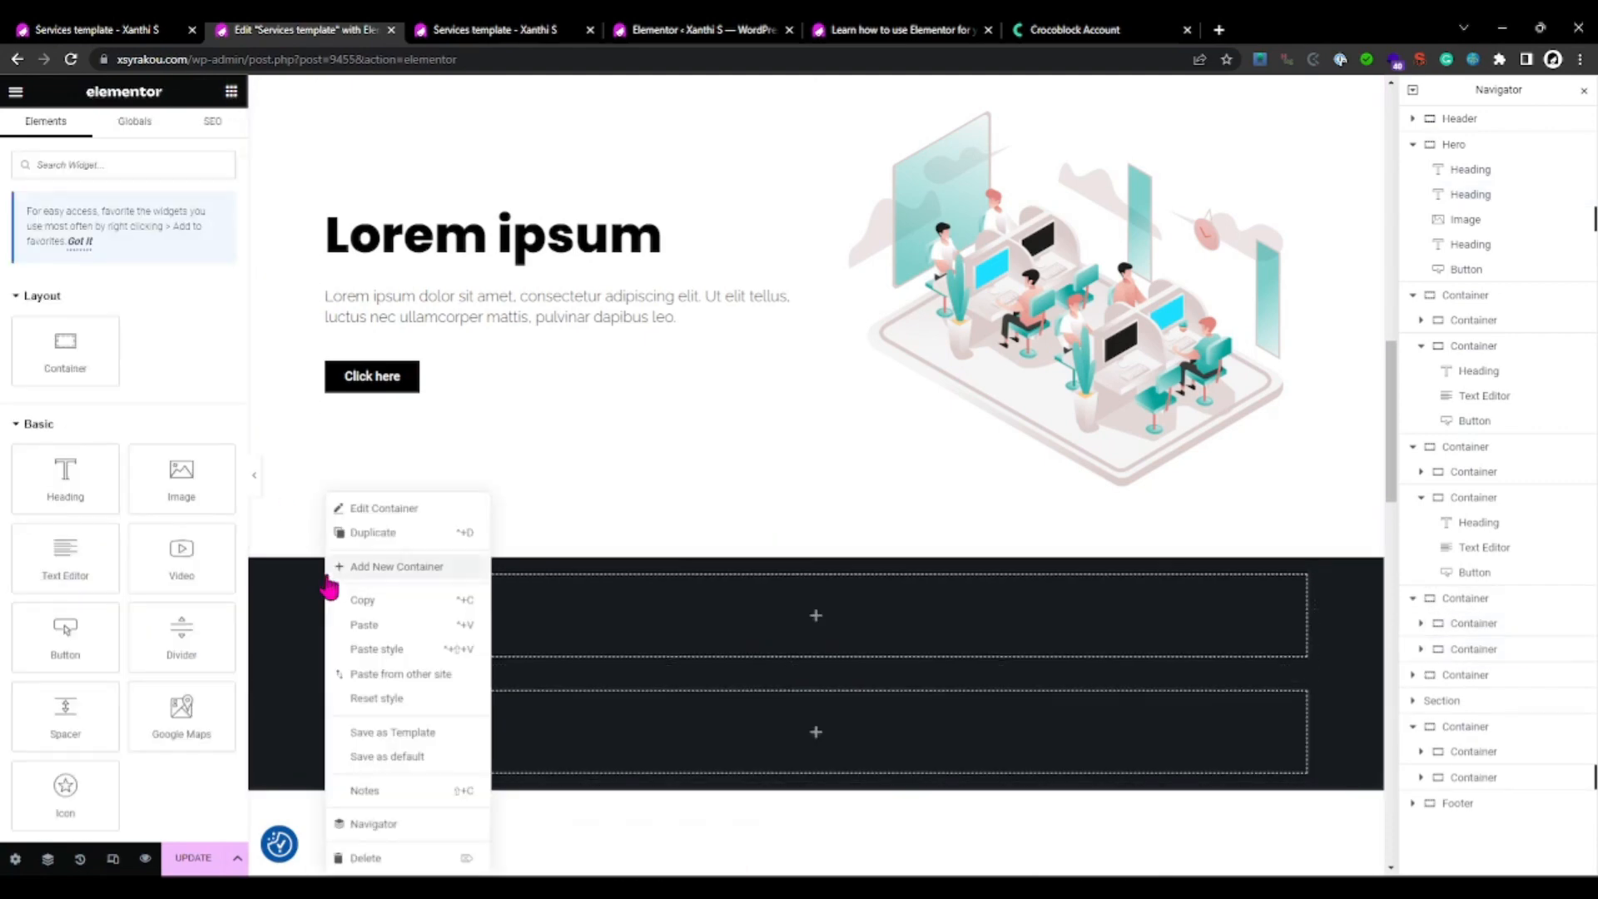
pyautogui.click(383, 508)
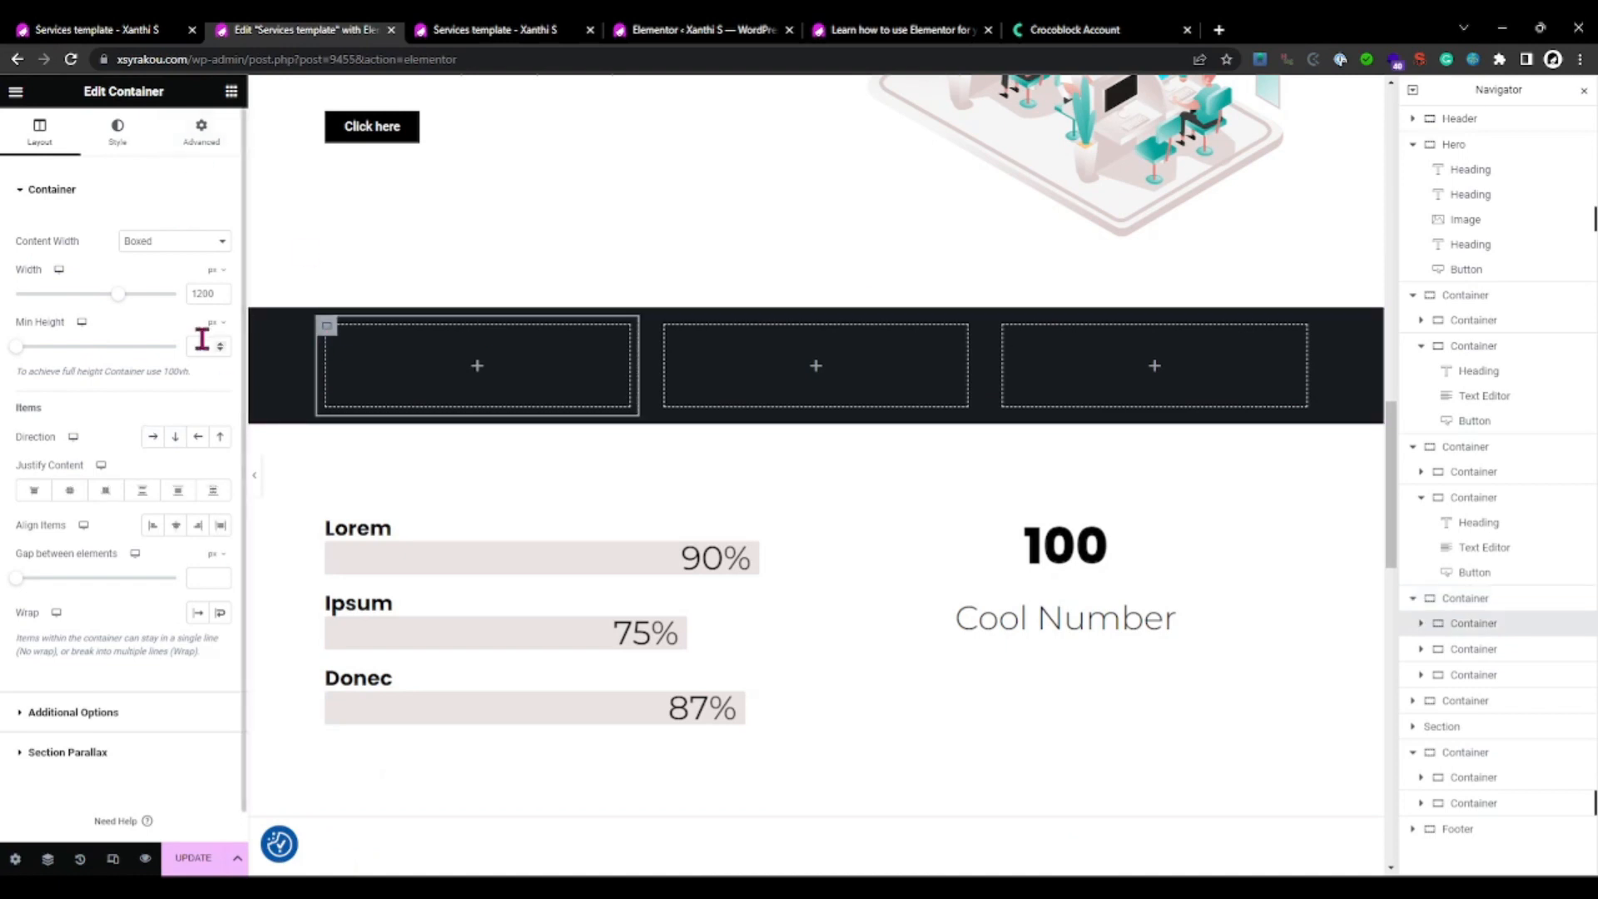
pyautogui.click(117, 130)
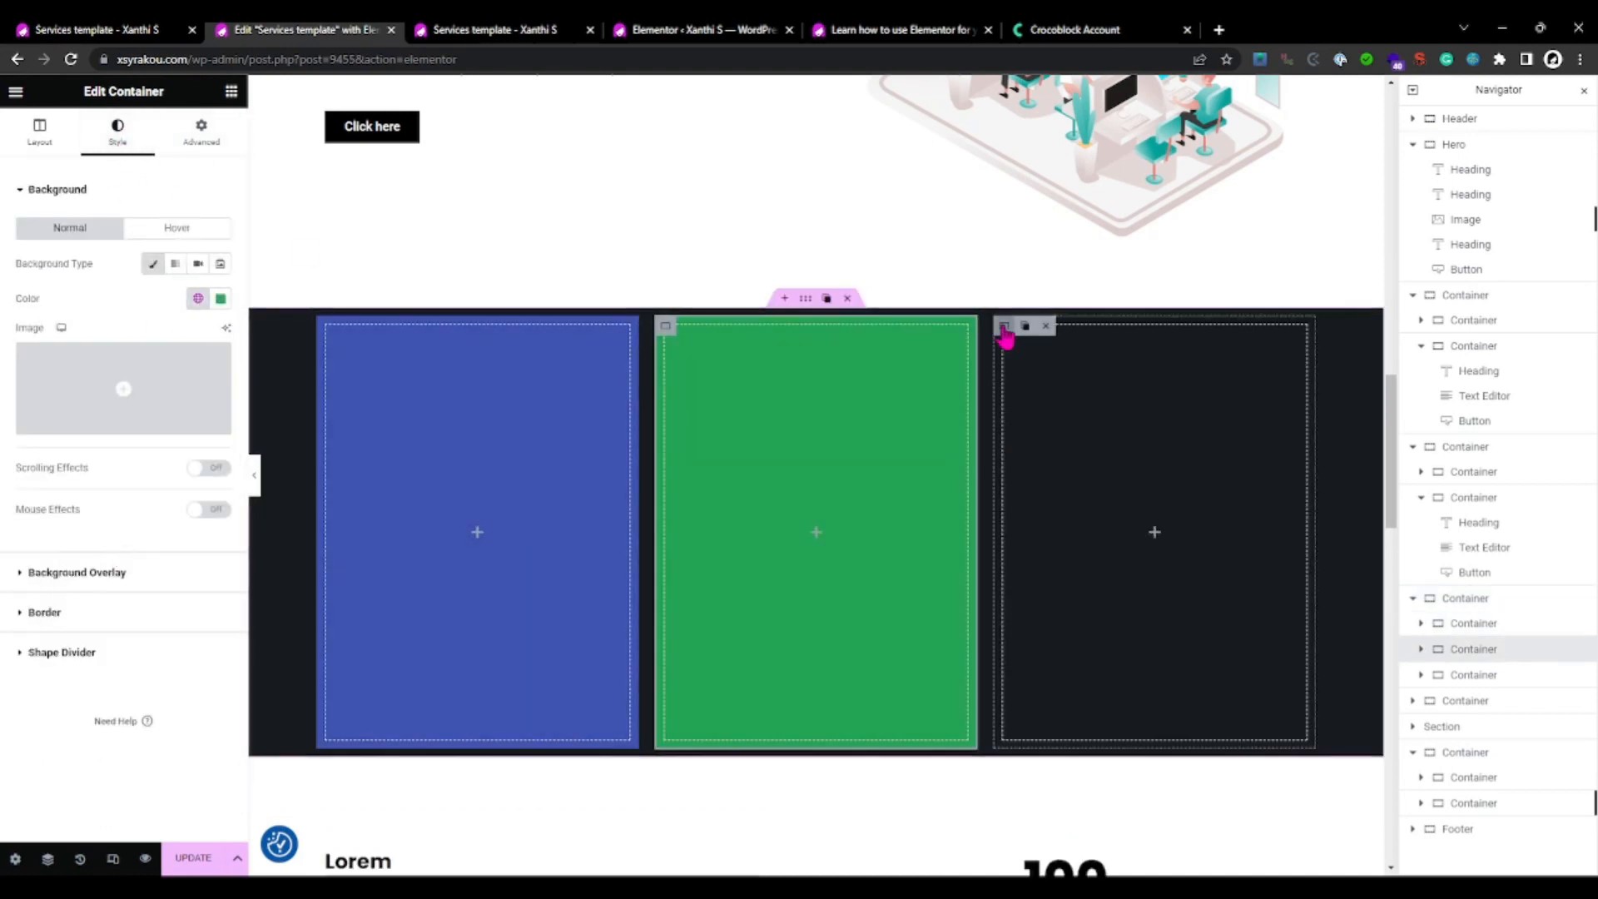
pyautogui.click(220, 298)
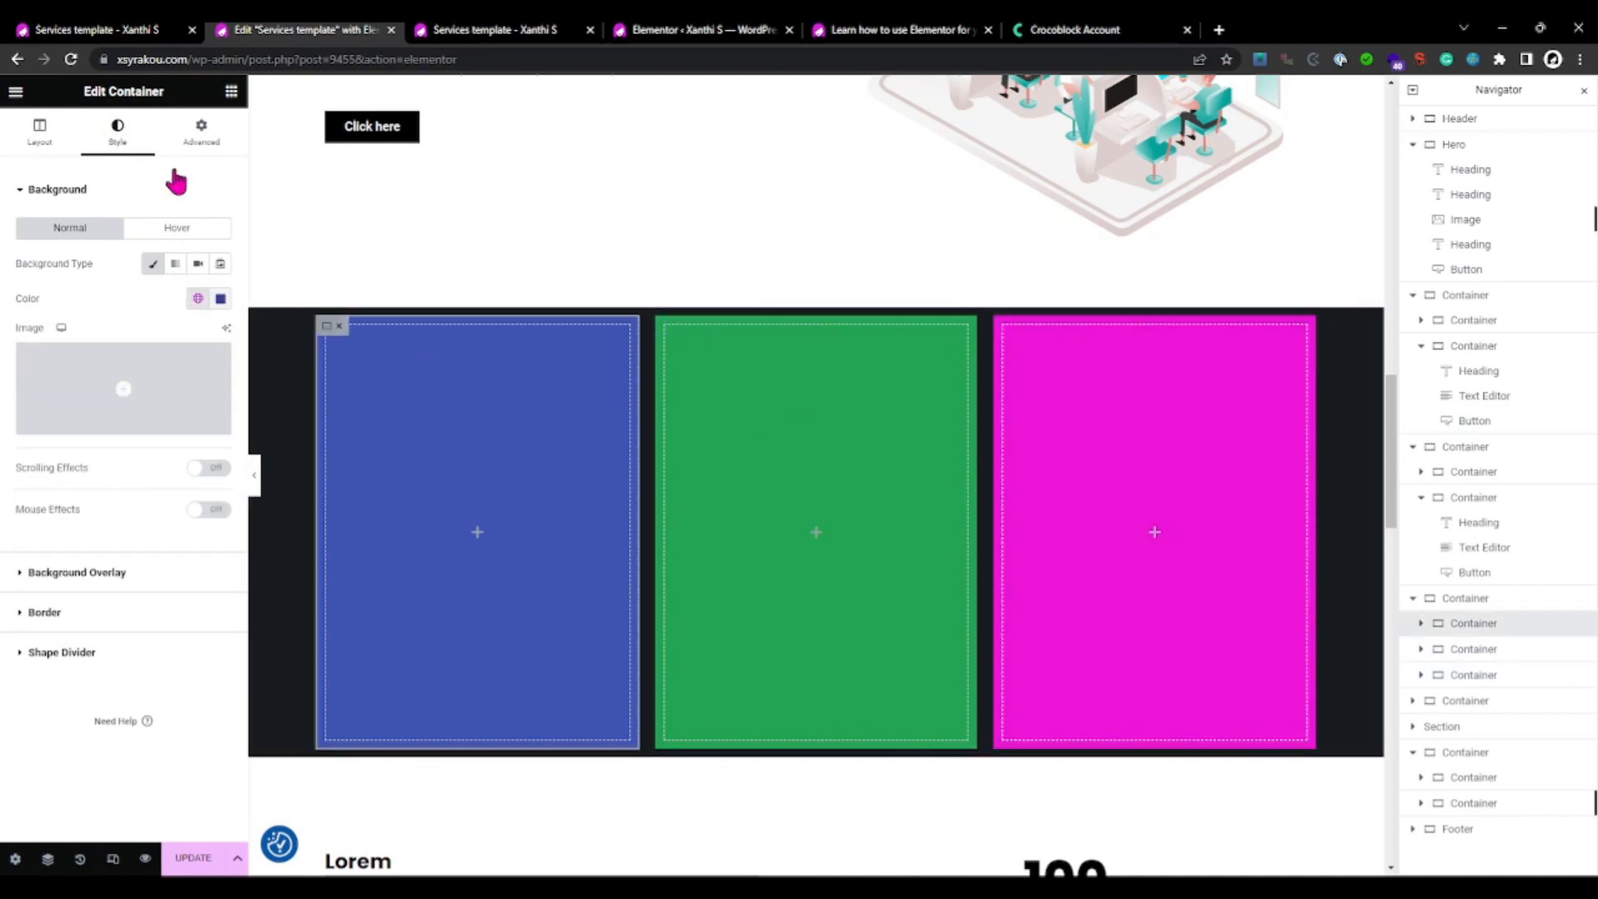
pyautogui.click(201, 130)
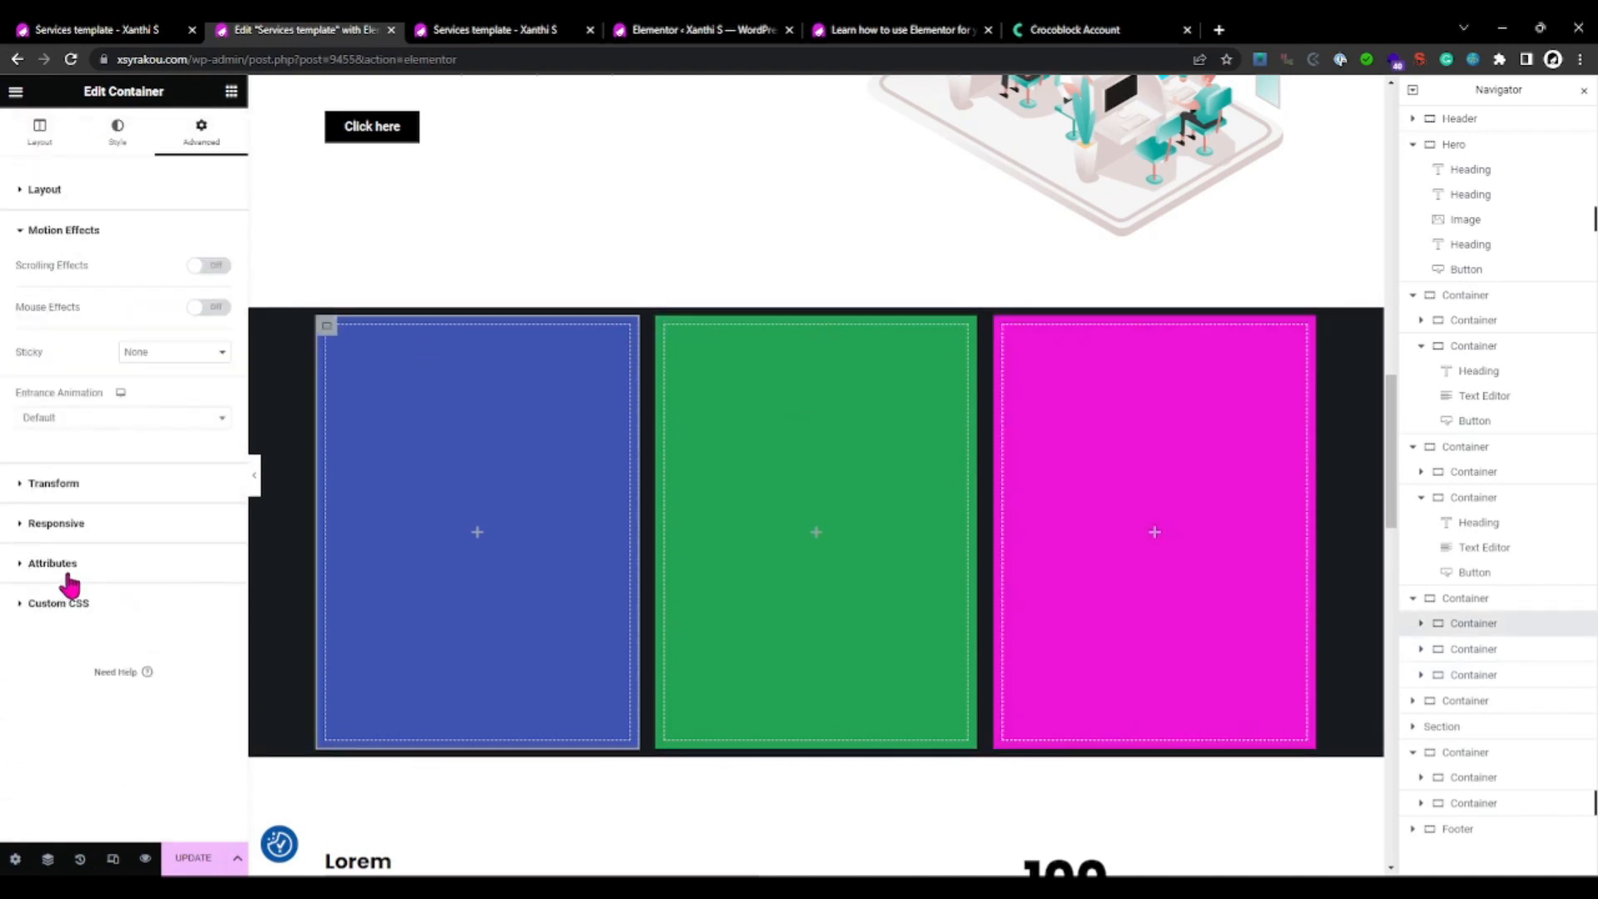
# Step: Give the blue and green containers a Fade In Up entrance, the green delayed 1500 ms
pyautogui.click(122, 416)
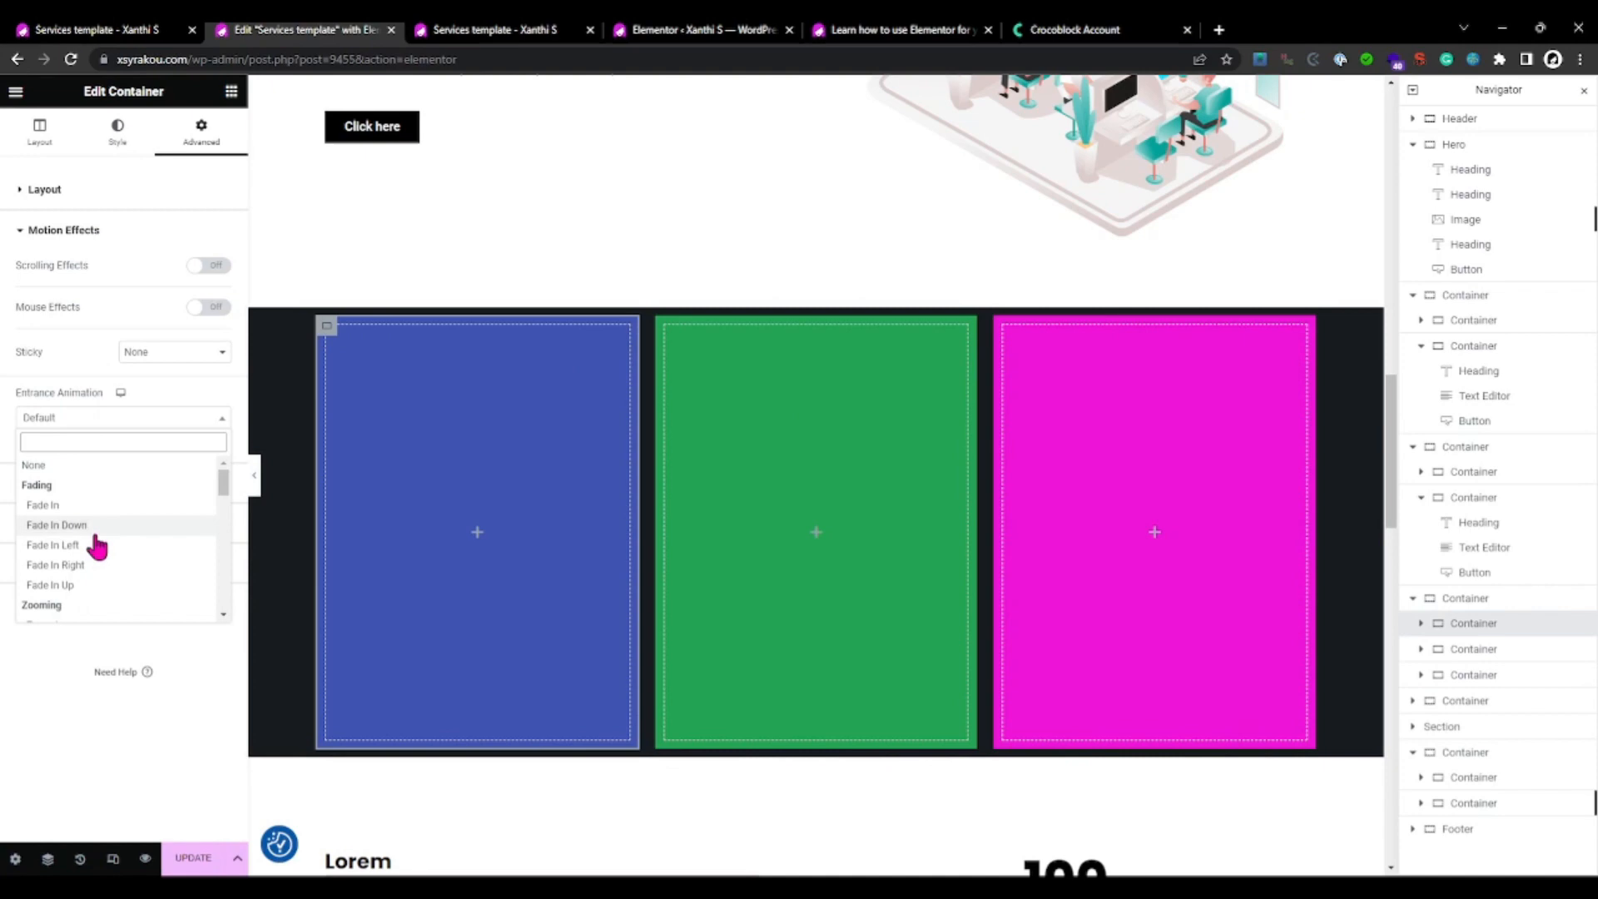
pyautogui.click(48, 584)
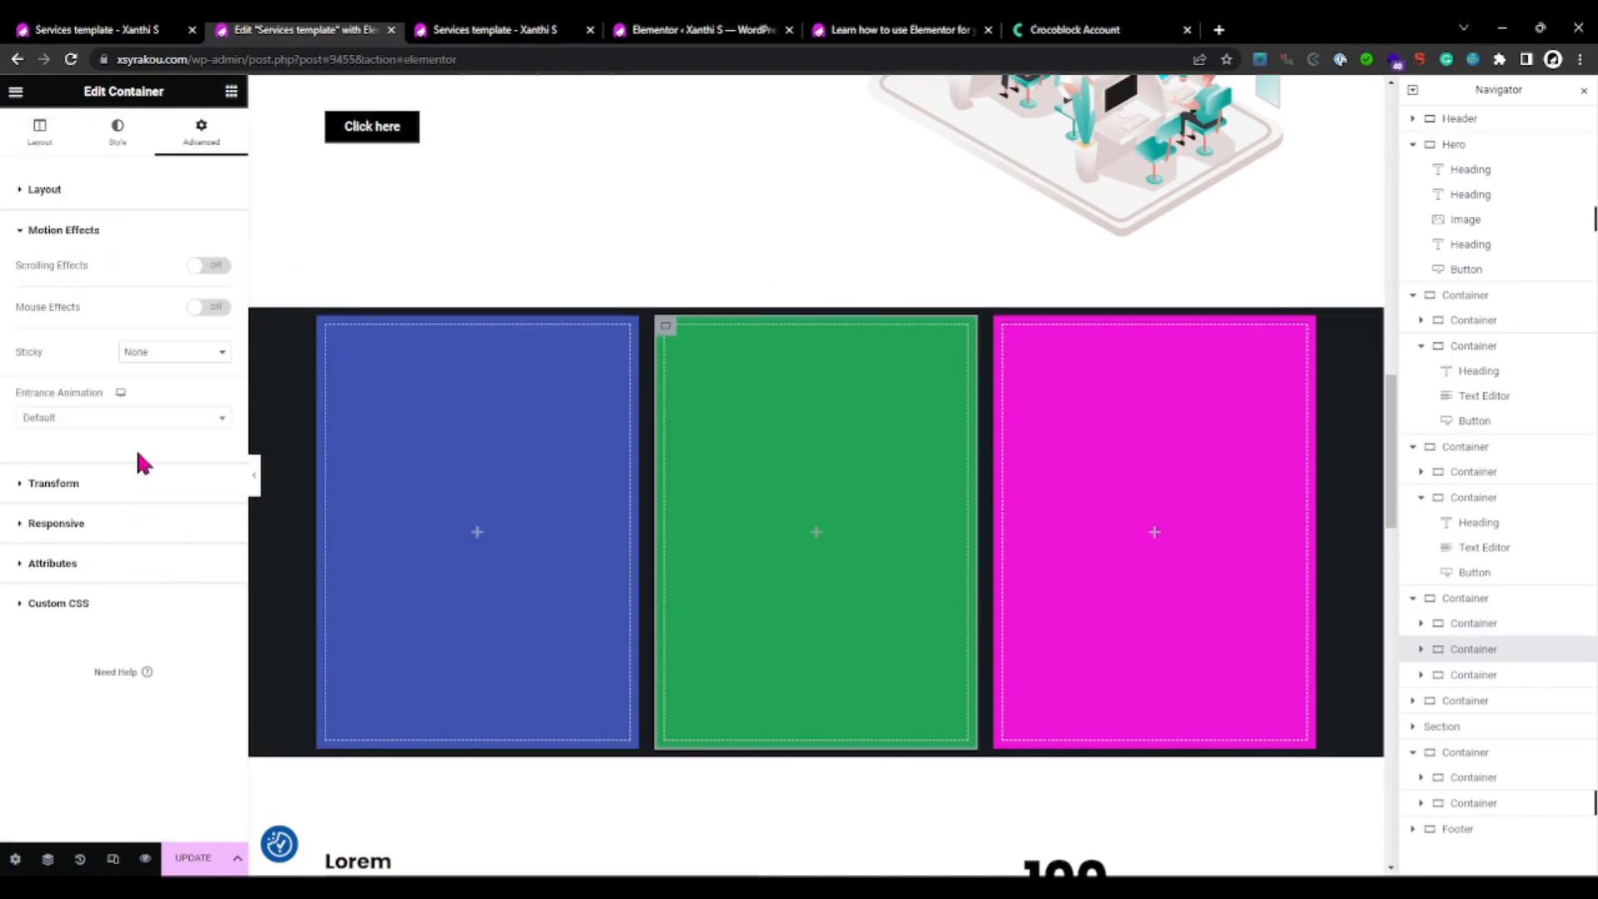
pyautogui.click(120, 418)
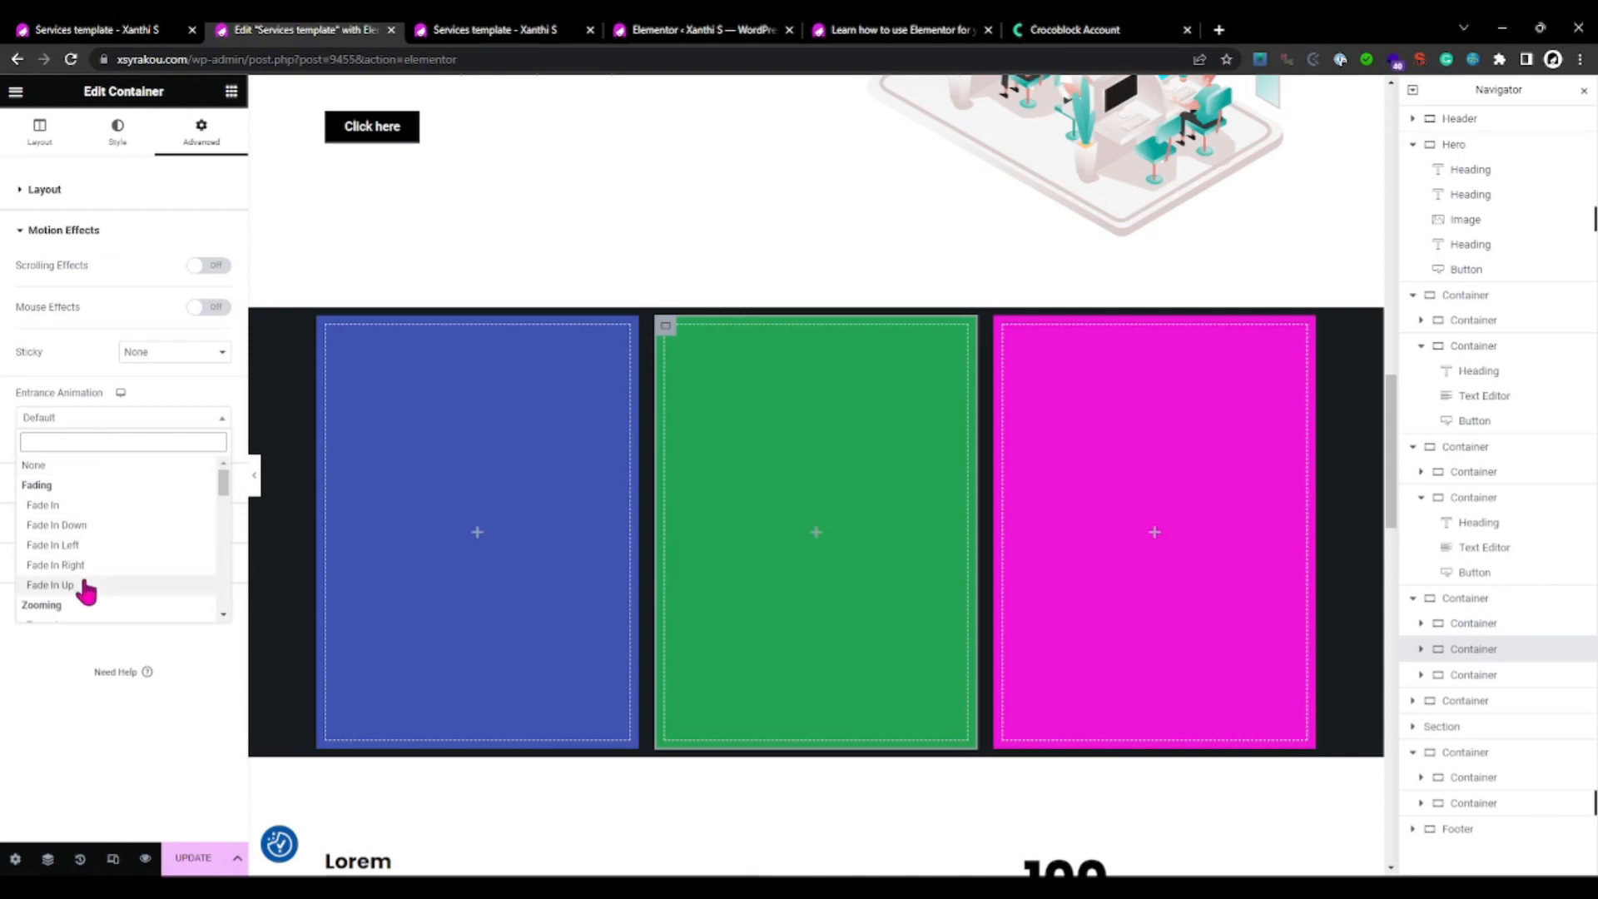
pyautogui.click(48, 584)
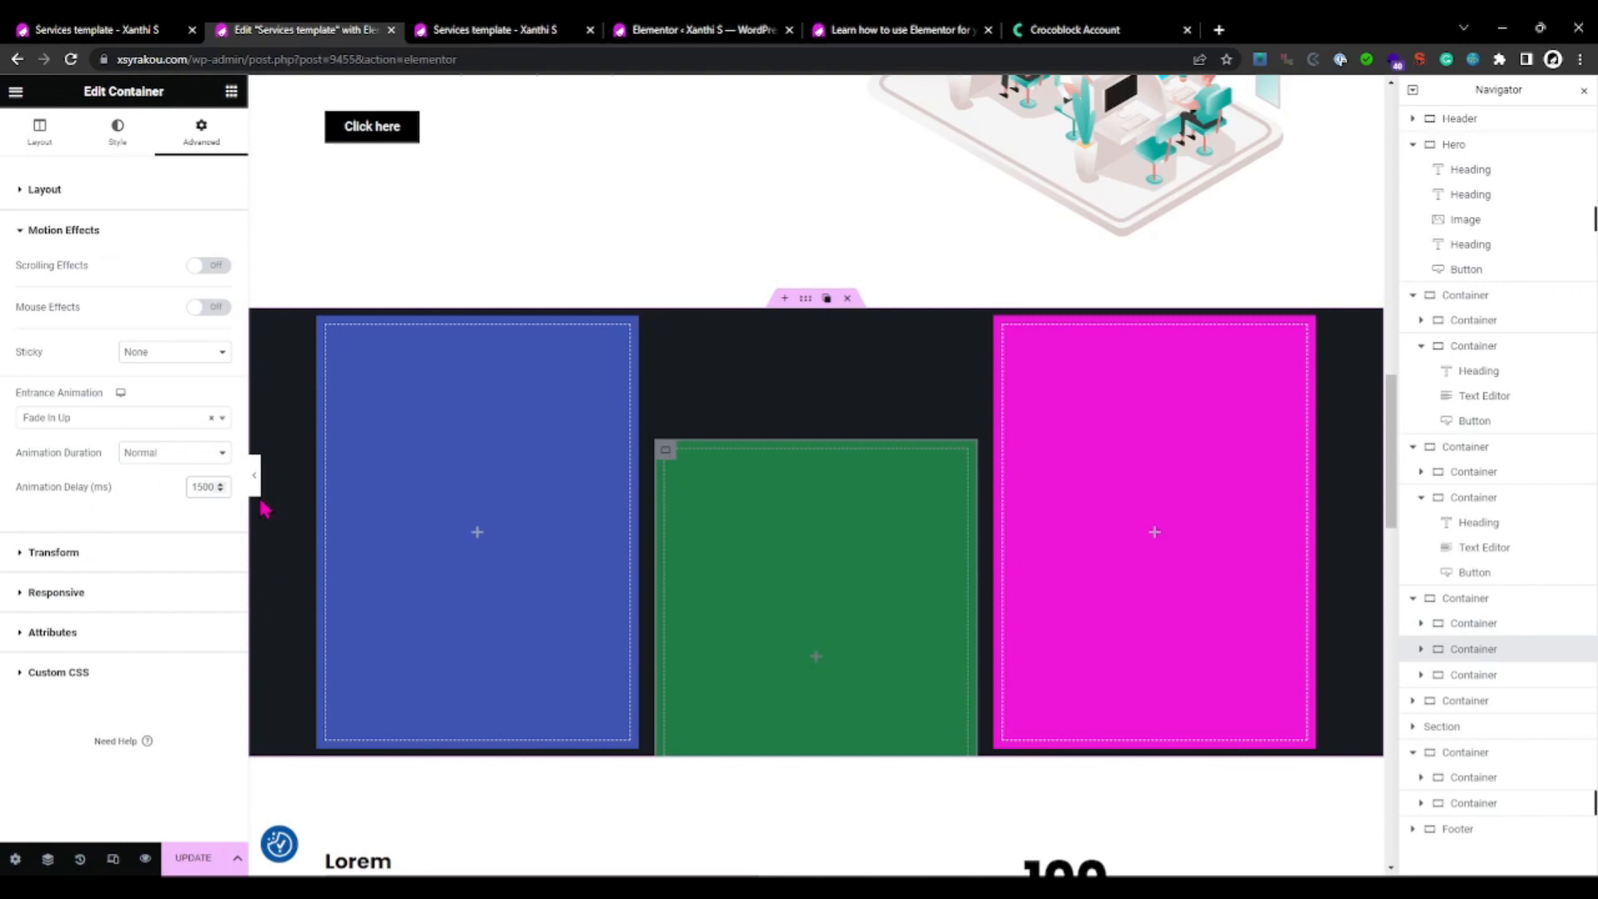
# Step: Give the magenta container Fade In Up with a 2000 ms delay and reopen the live page
pyautogui.click(117, 130)
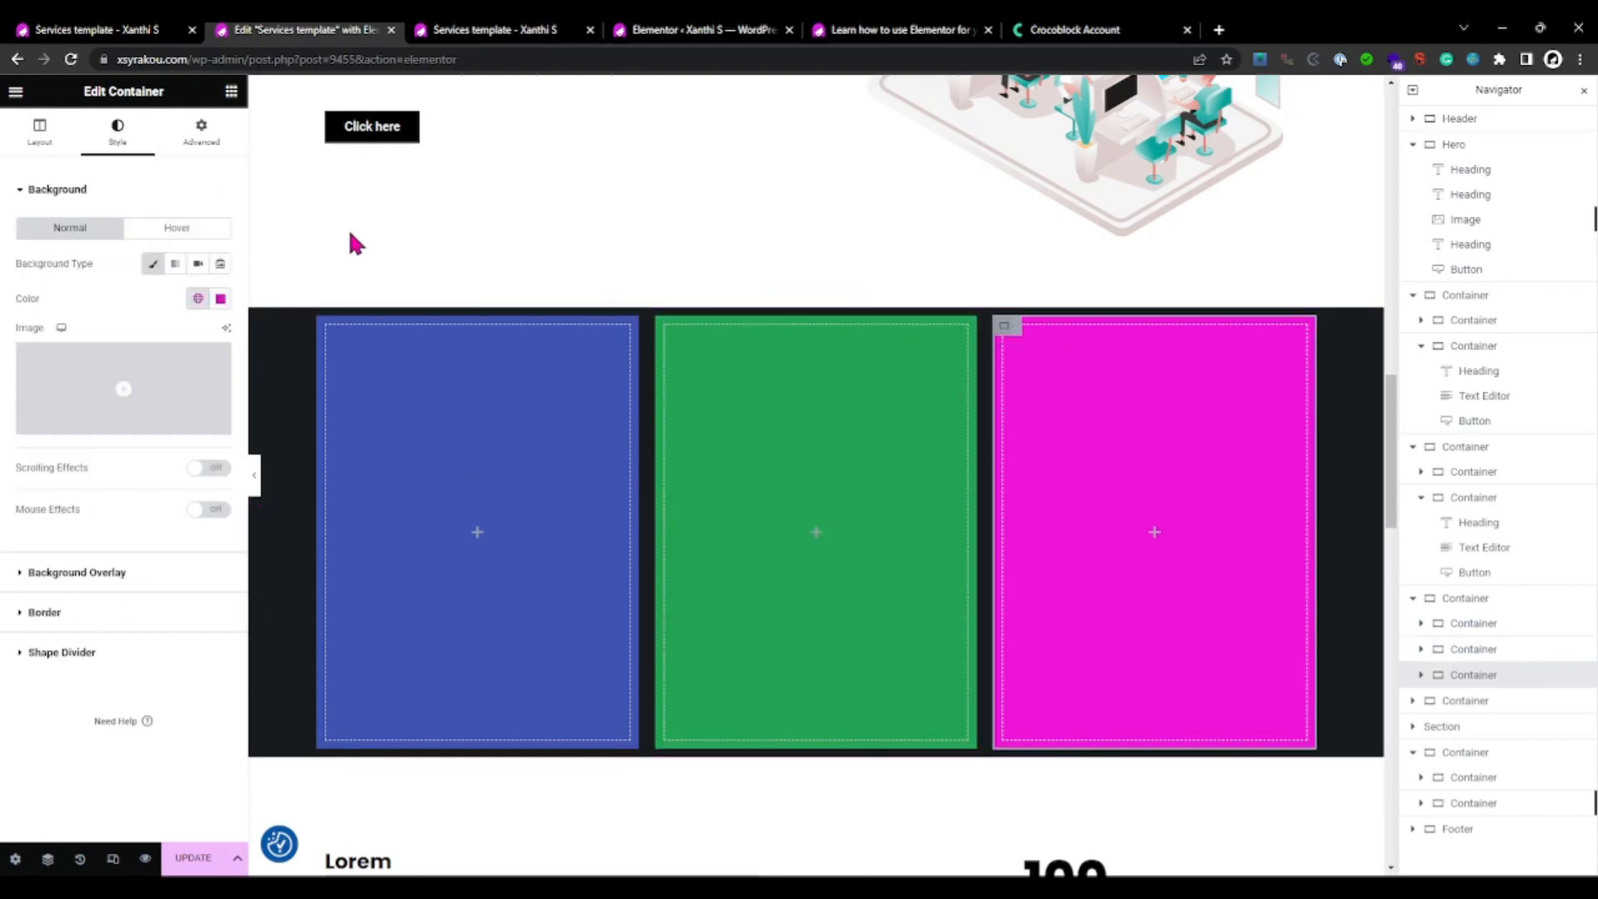
pyautogui.click(201, 130)
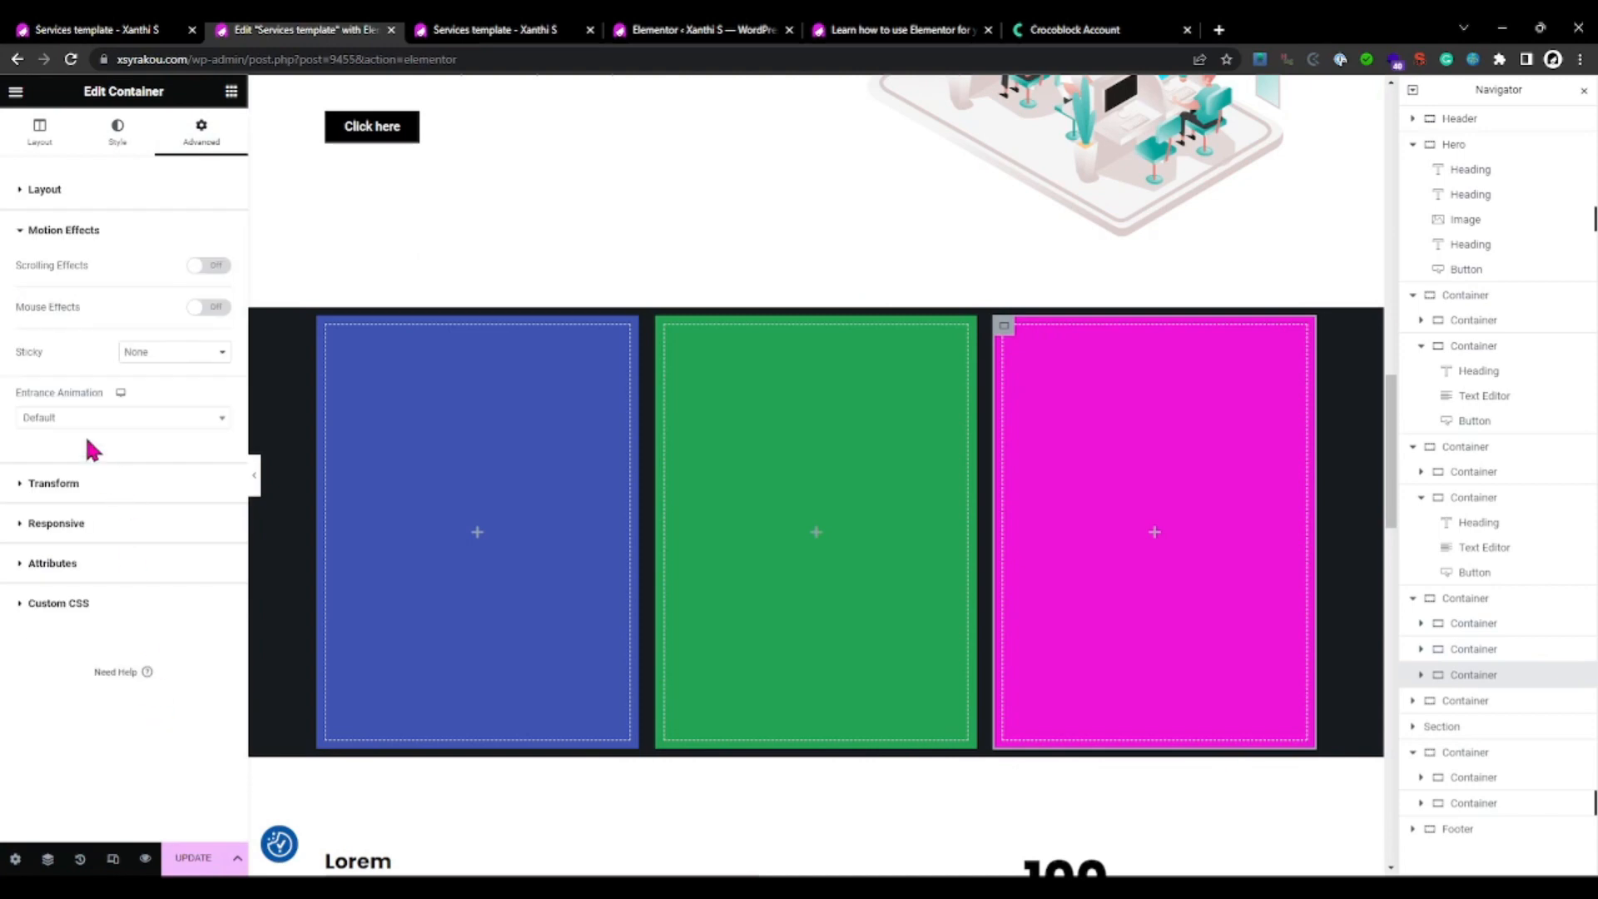
pyautogui.click(117, 416)
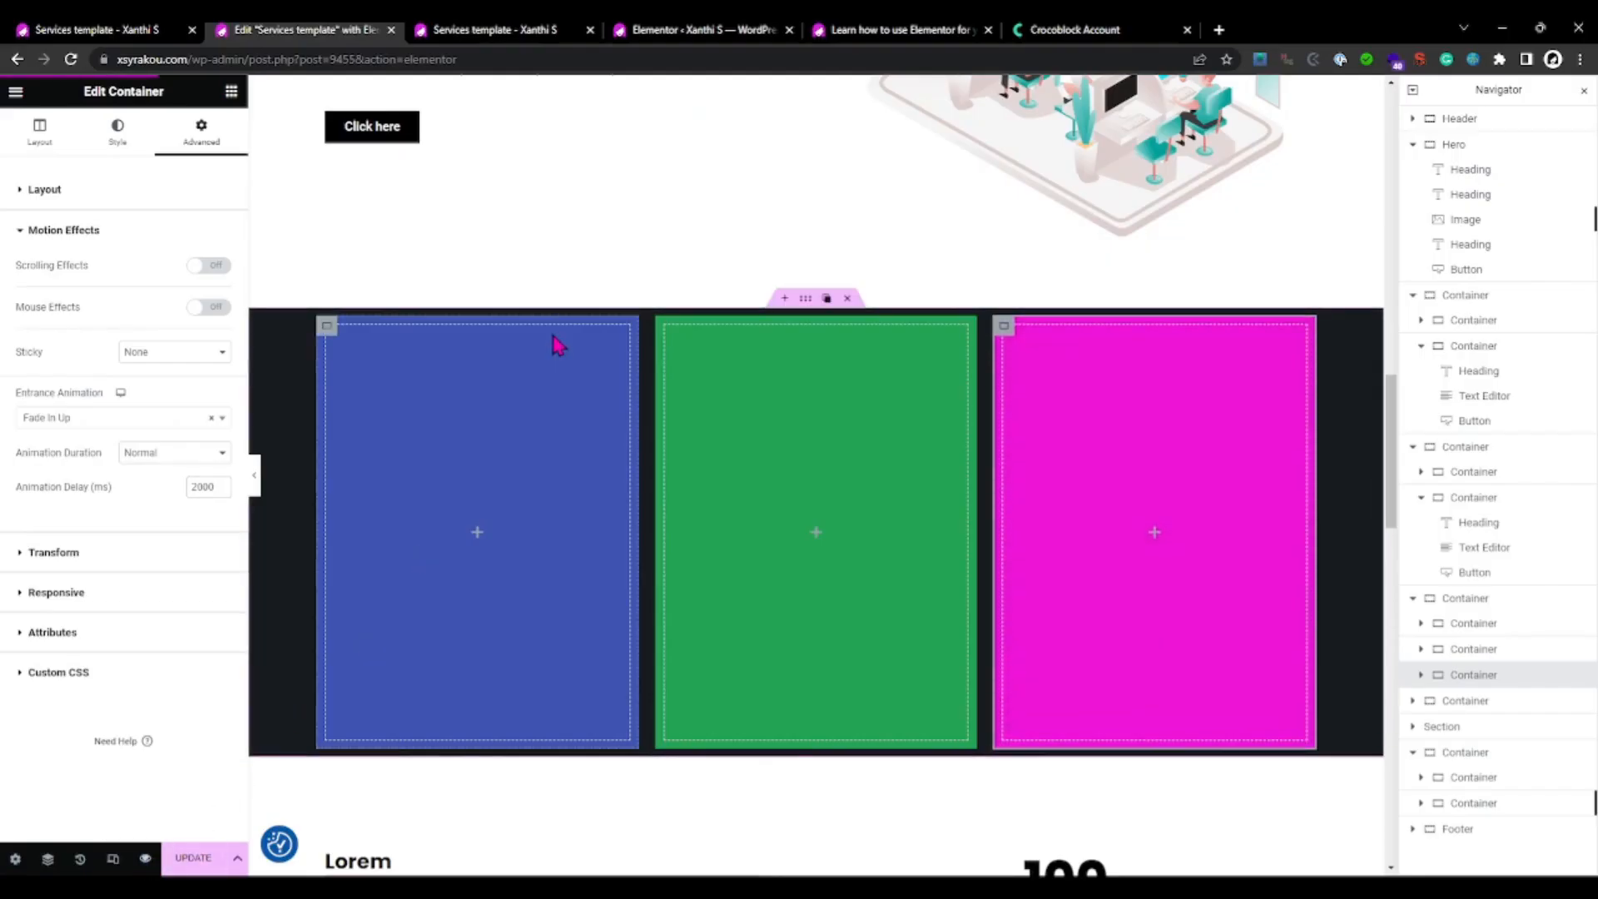
pyautogui.click(499, 28)
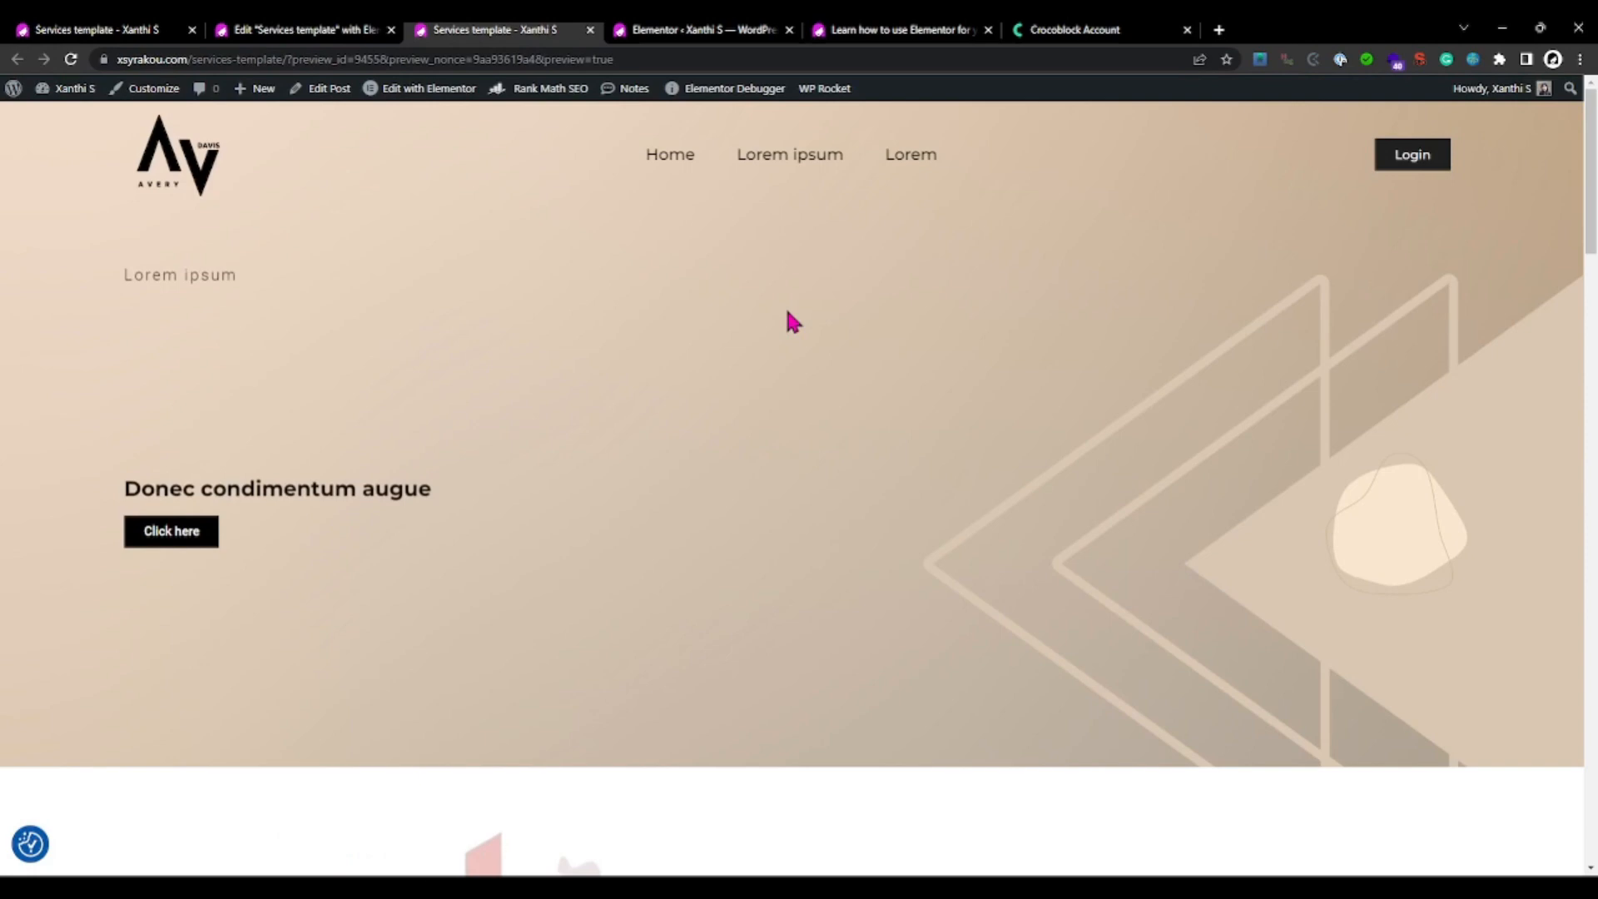
# Step: Scroll down the live page to watch the coloured containers rise into the dark band
pyautogui.scroll(-3)
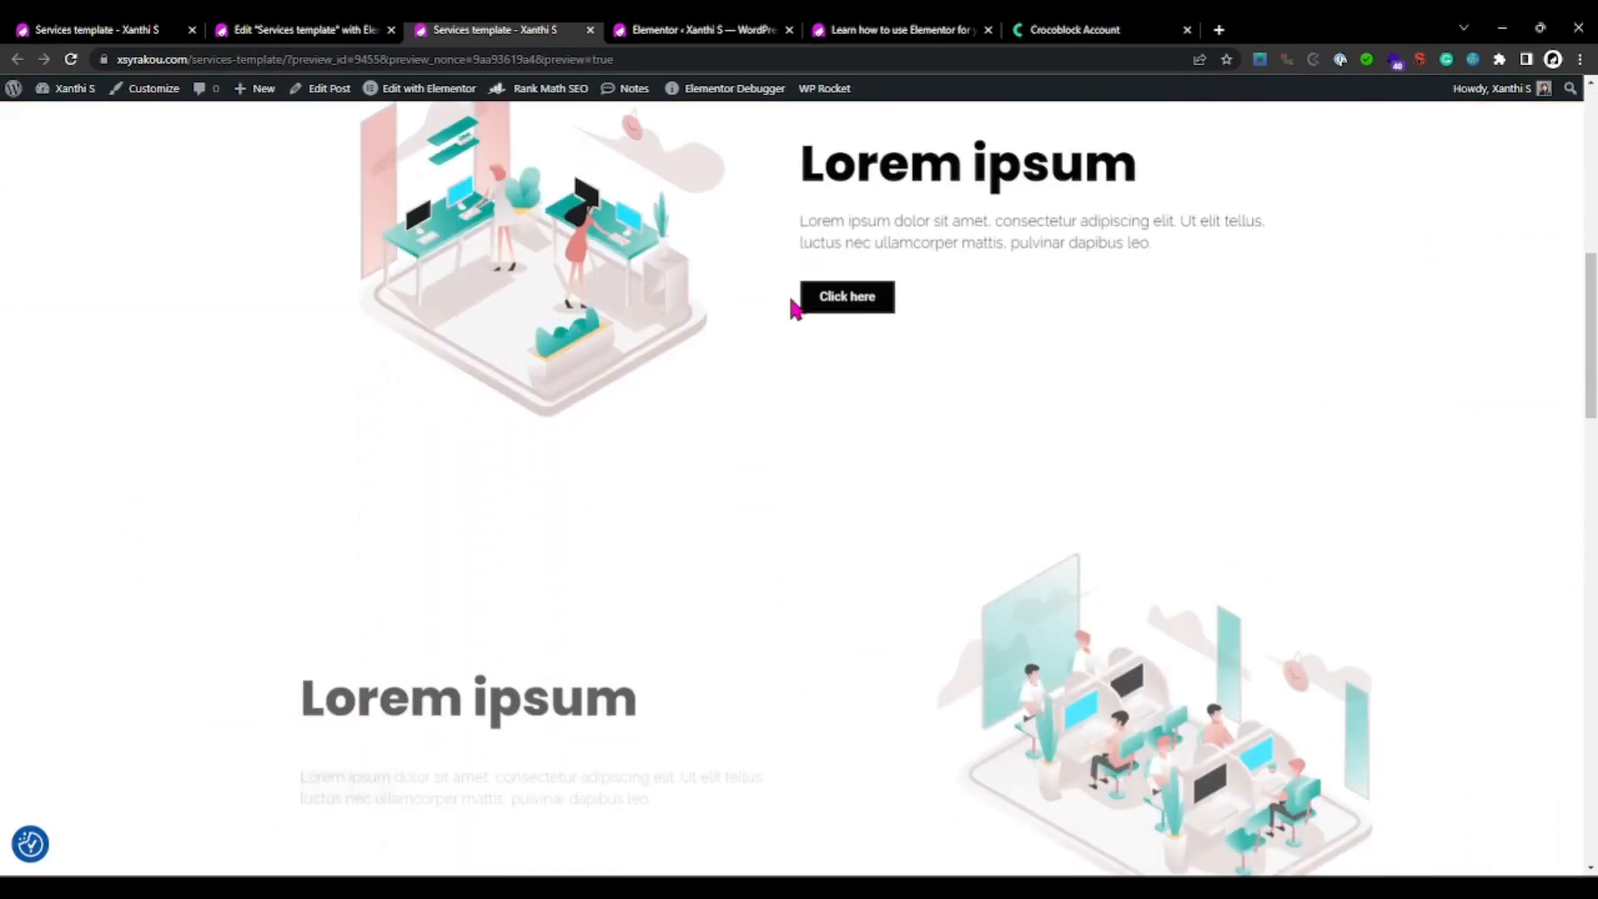
pyautogui.scroll(-3)
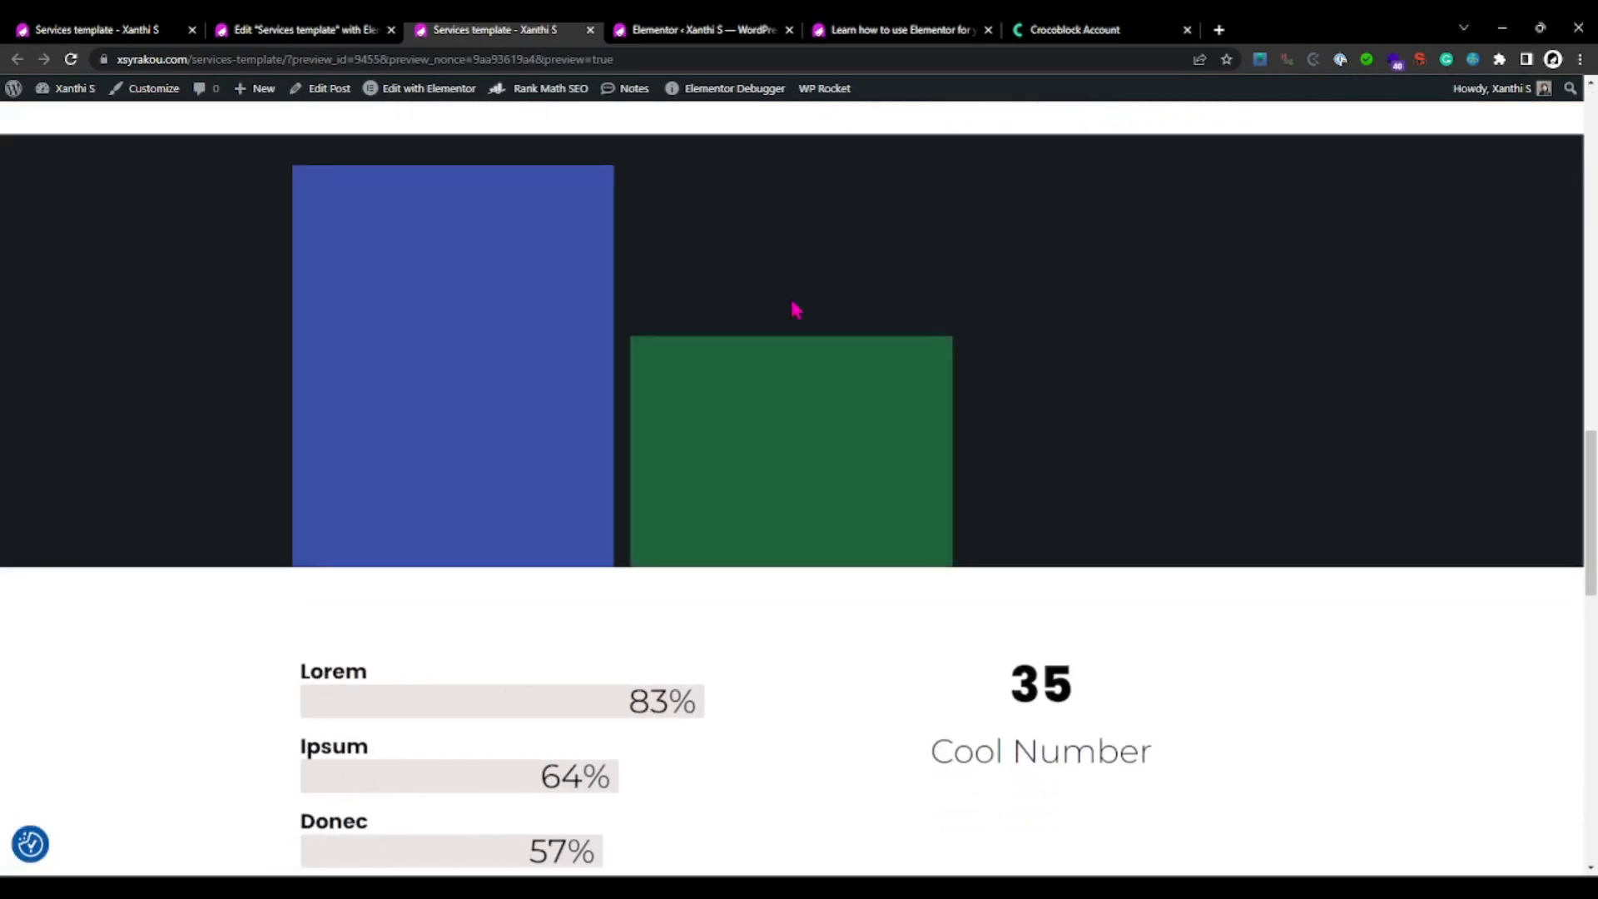